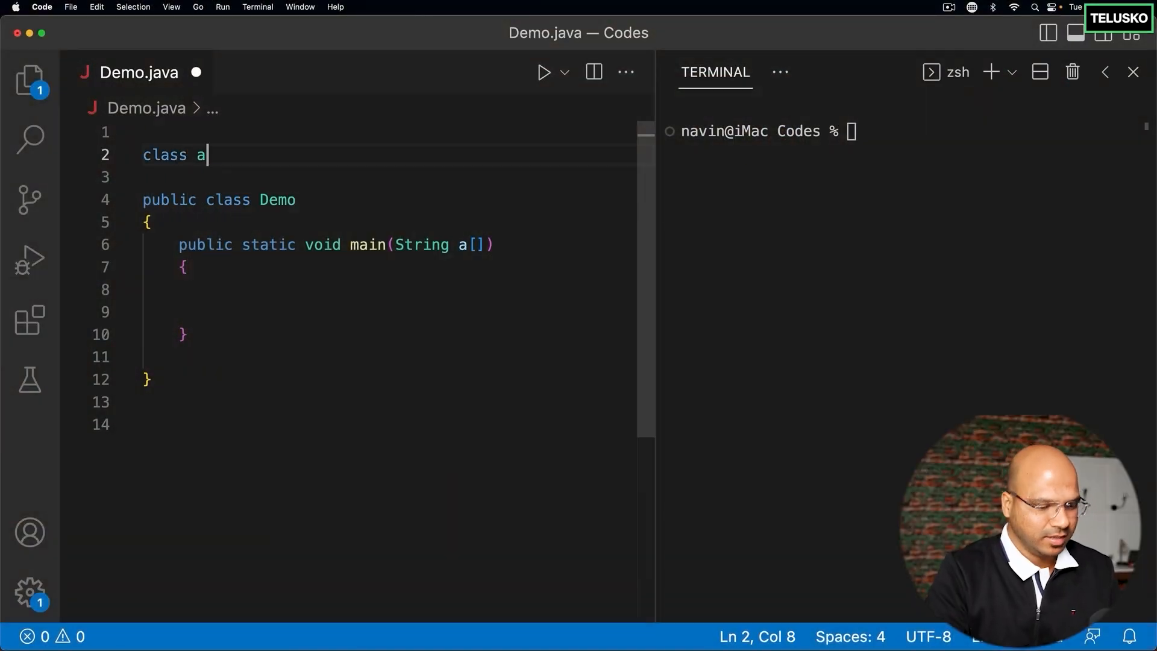
- Type class A with braces above Demo, then nest an empty class B inside it
type("{")
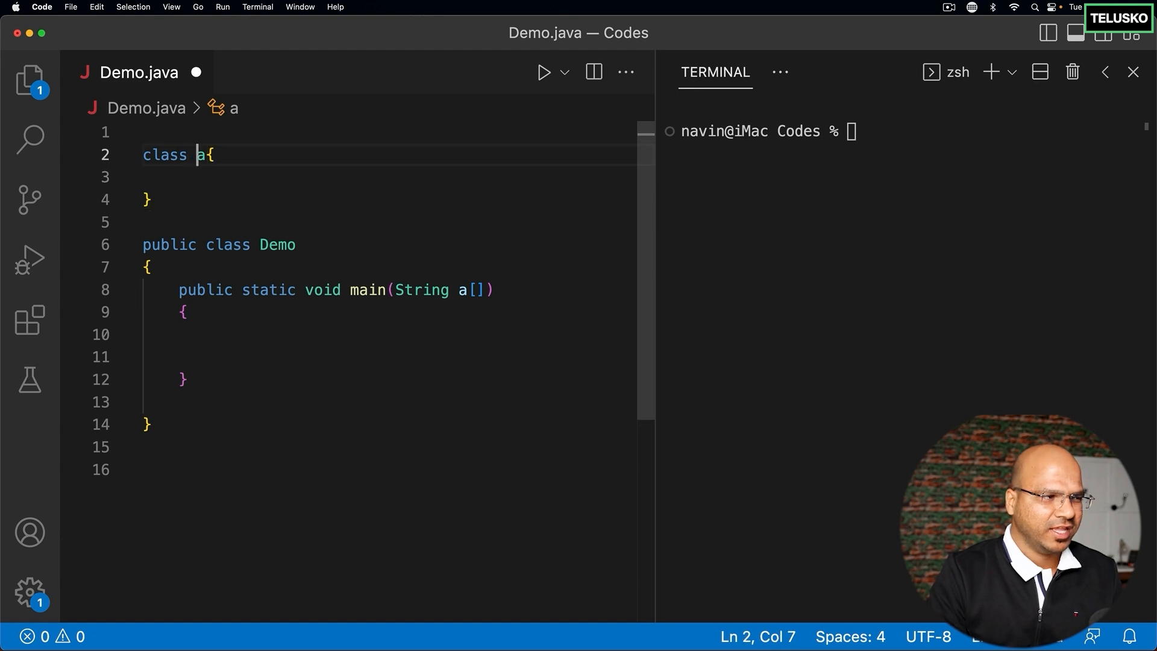
type("A")
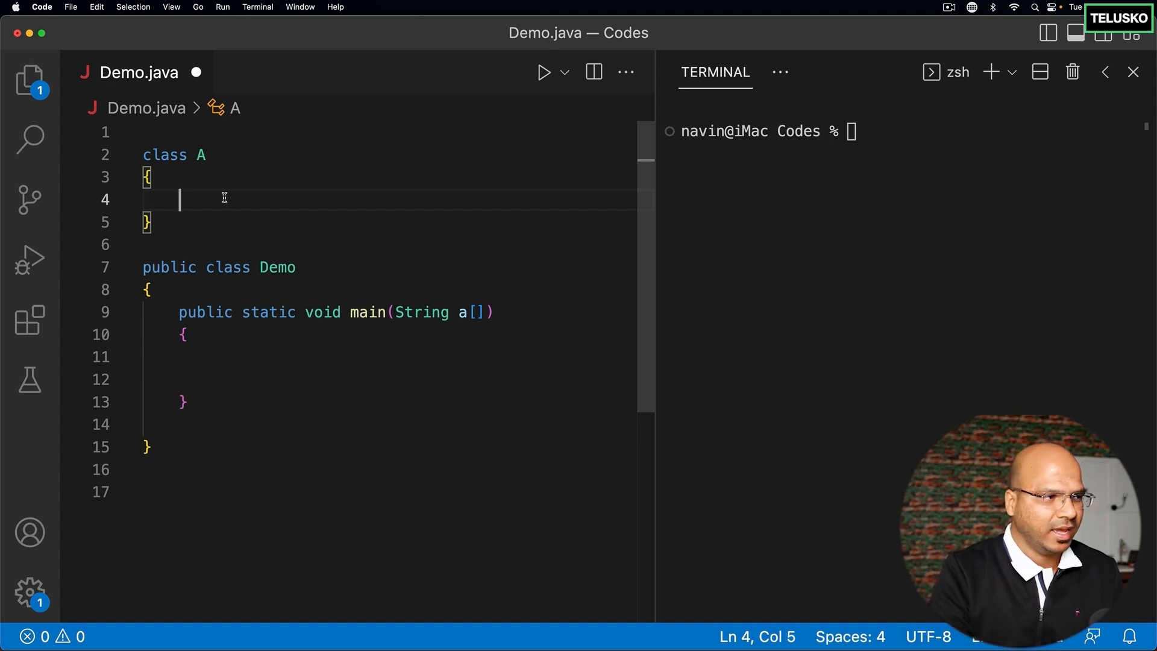
type("class B")
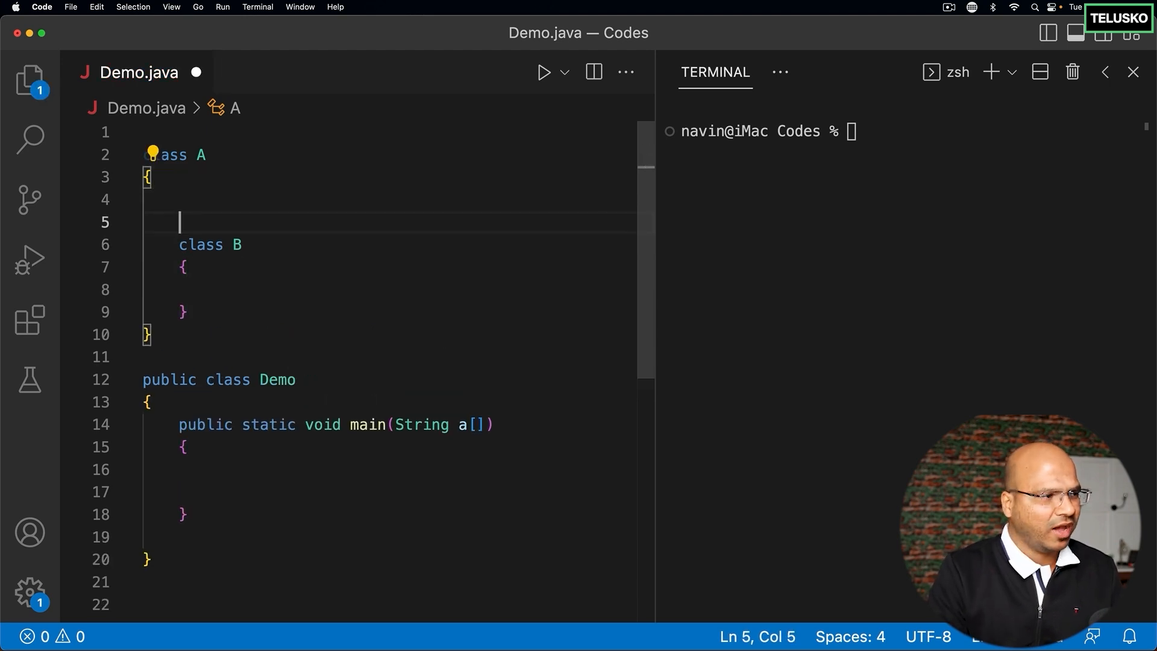
- Give class A an 'int age' field and an empty 'public void show()', then start B's method
type("int")
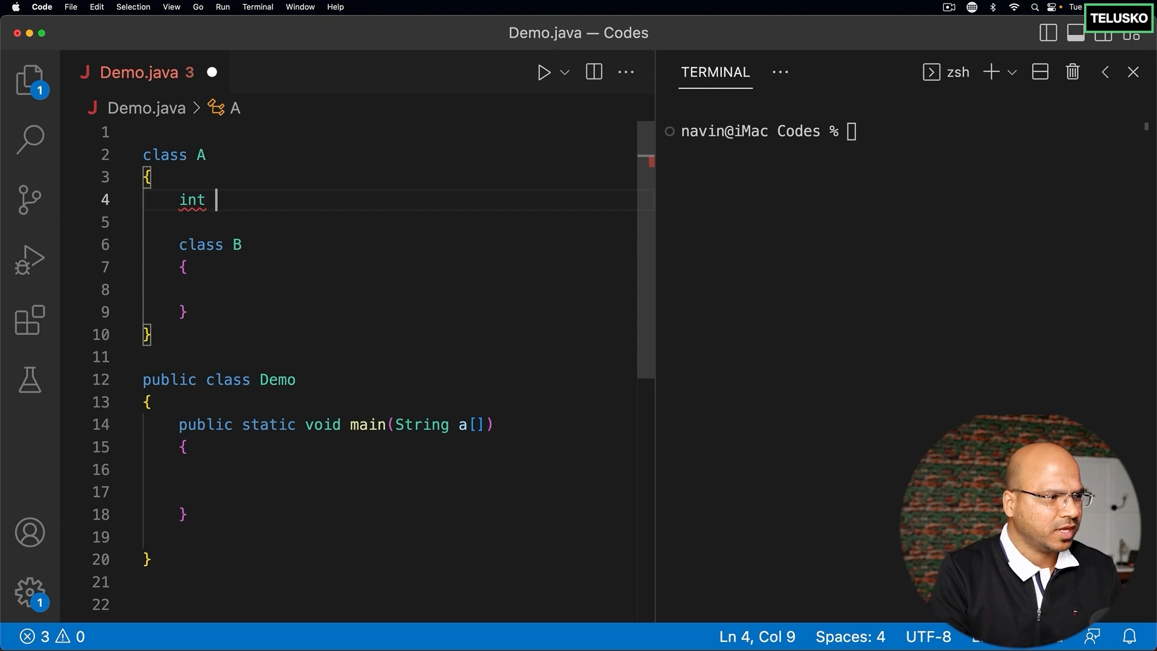
type("age;")
type("oib")
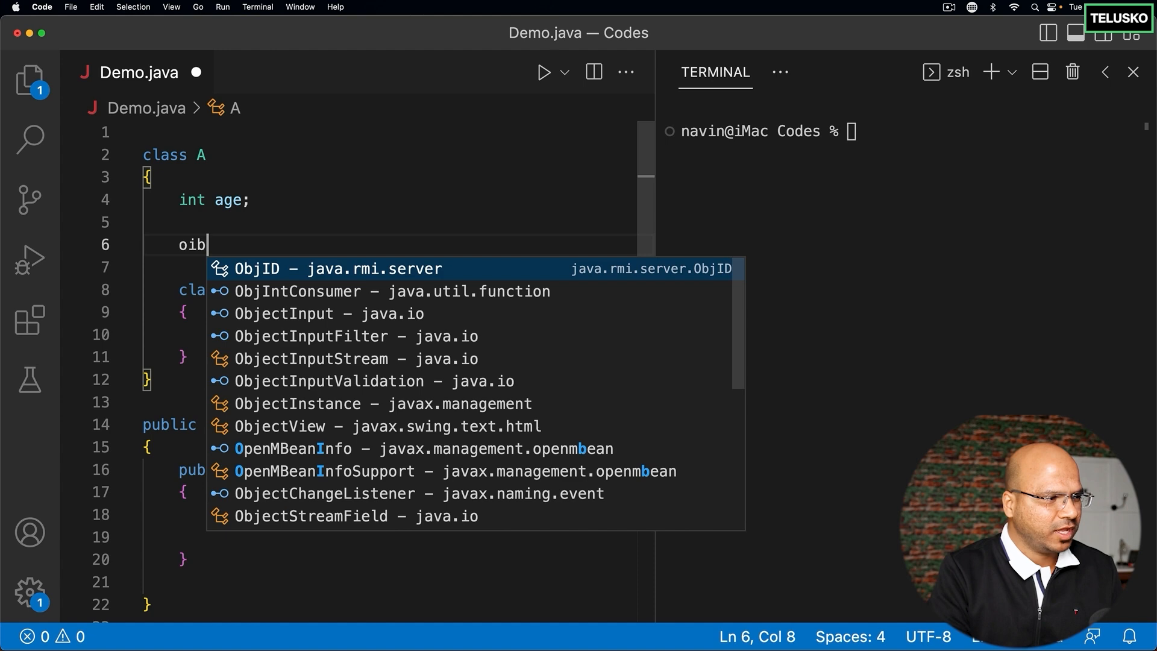
type("public")
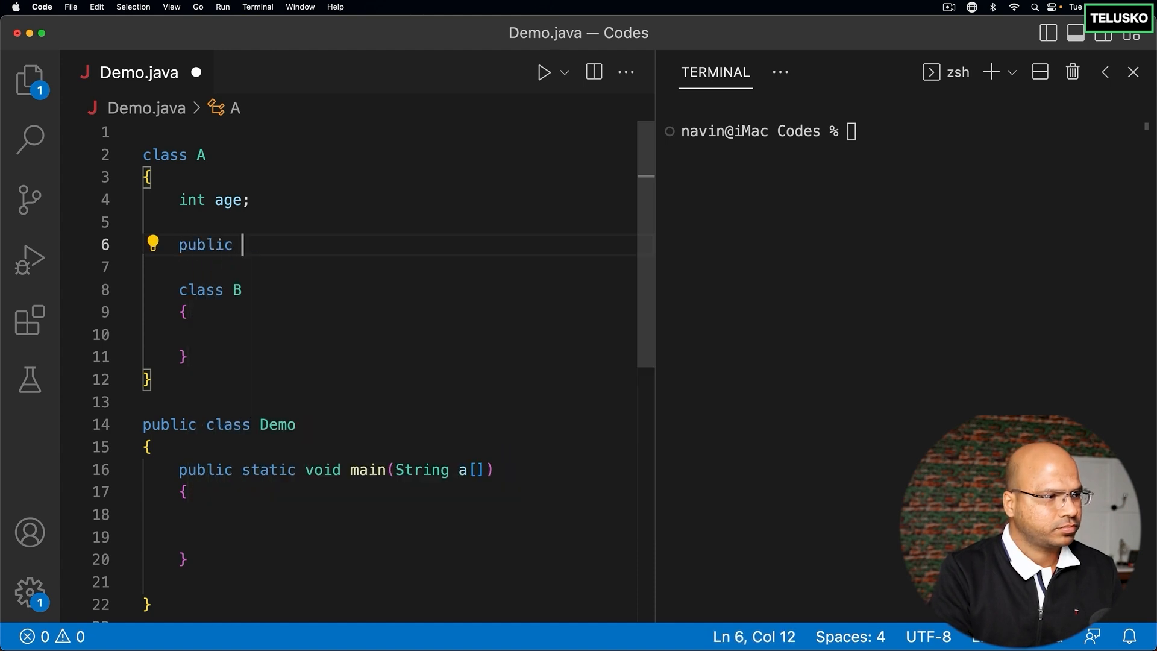
type("void show()")
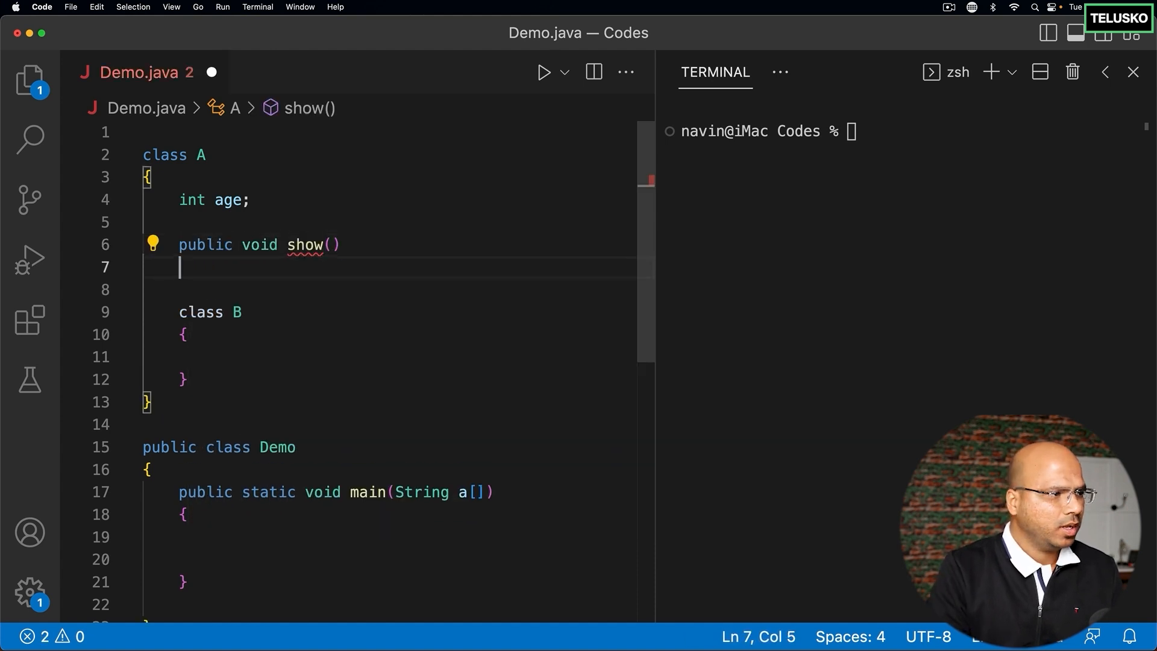
type("{")
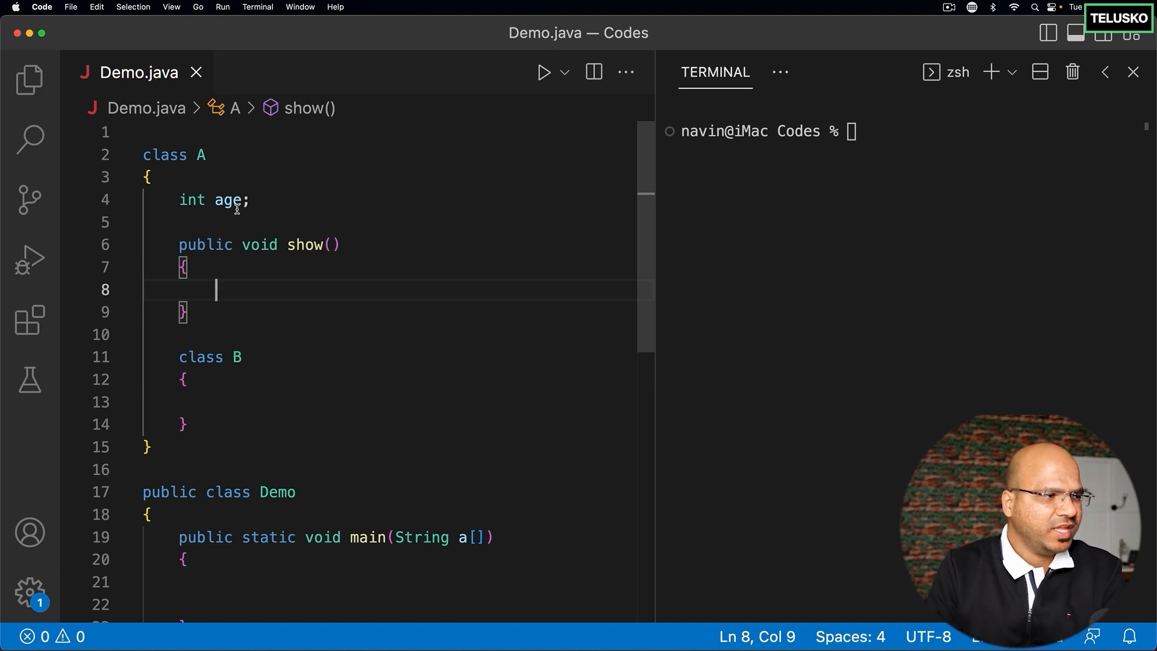
double_click(303, 244)
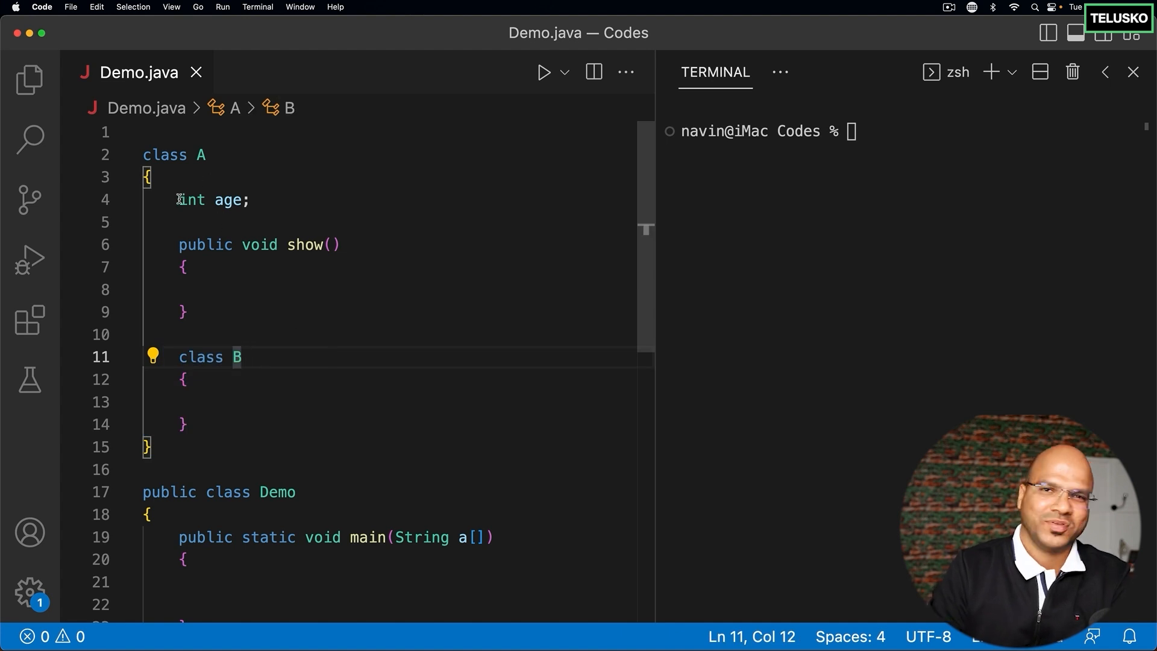
double_click(303, 244)
type("public")
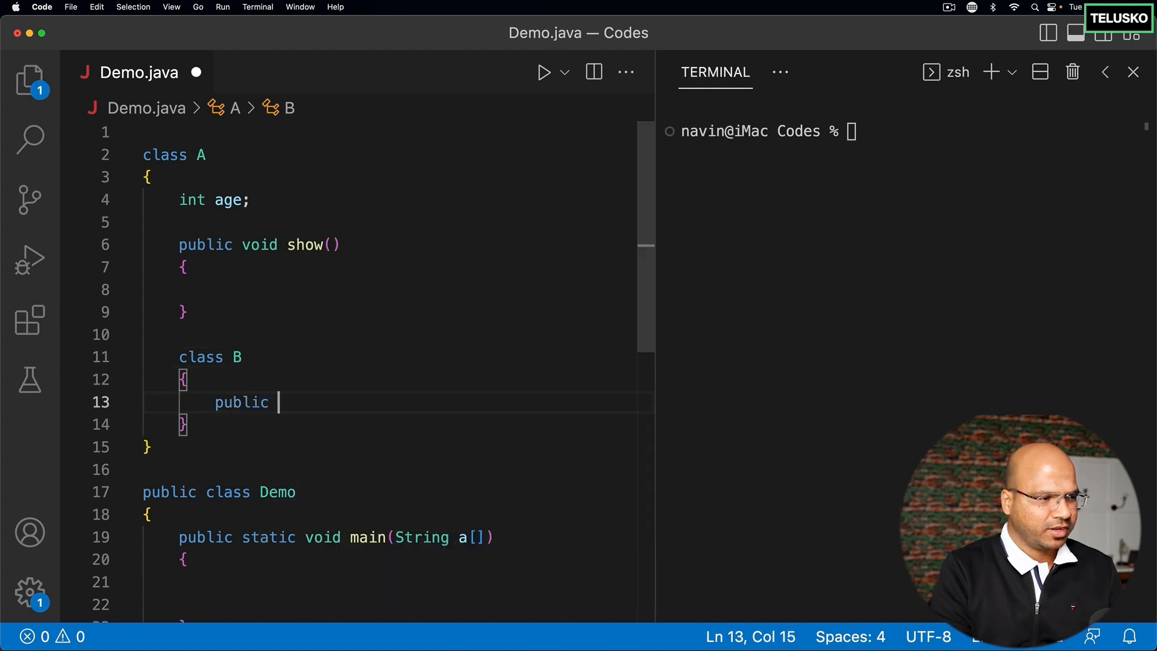
- Complete 'public void config()' in class B, printing "in config"
type("void config")
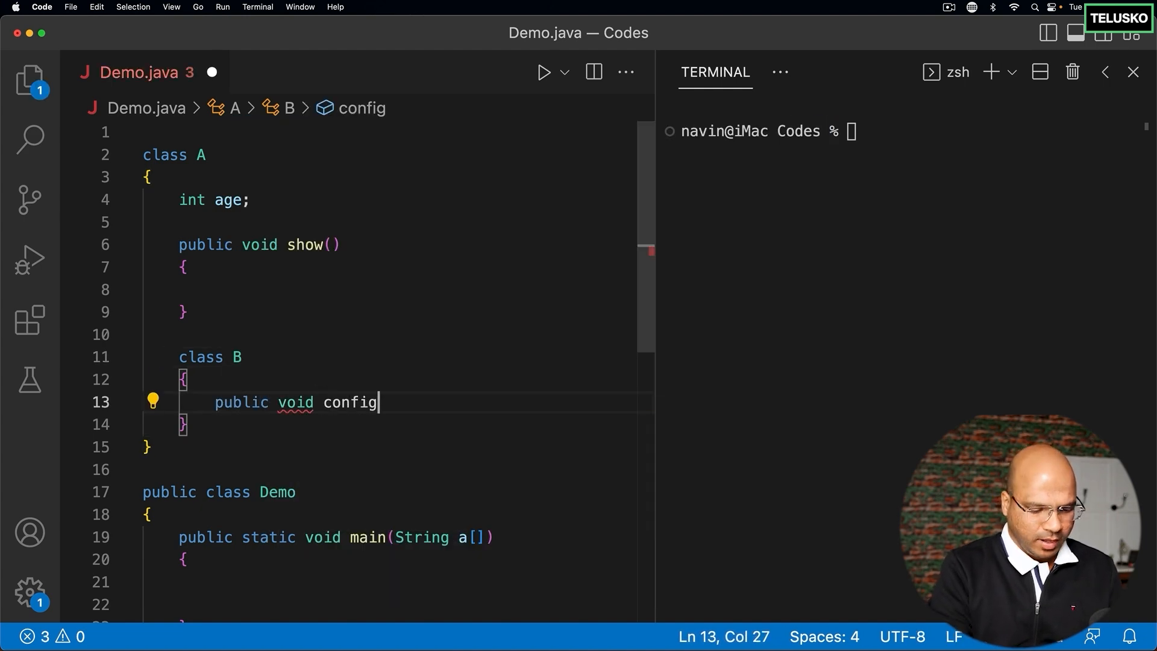
type("()")
type("System.out.println(\"in c\");")
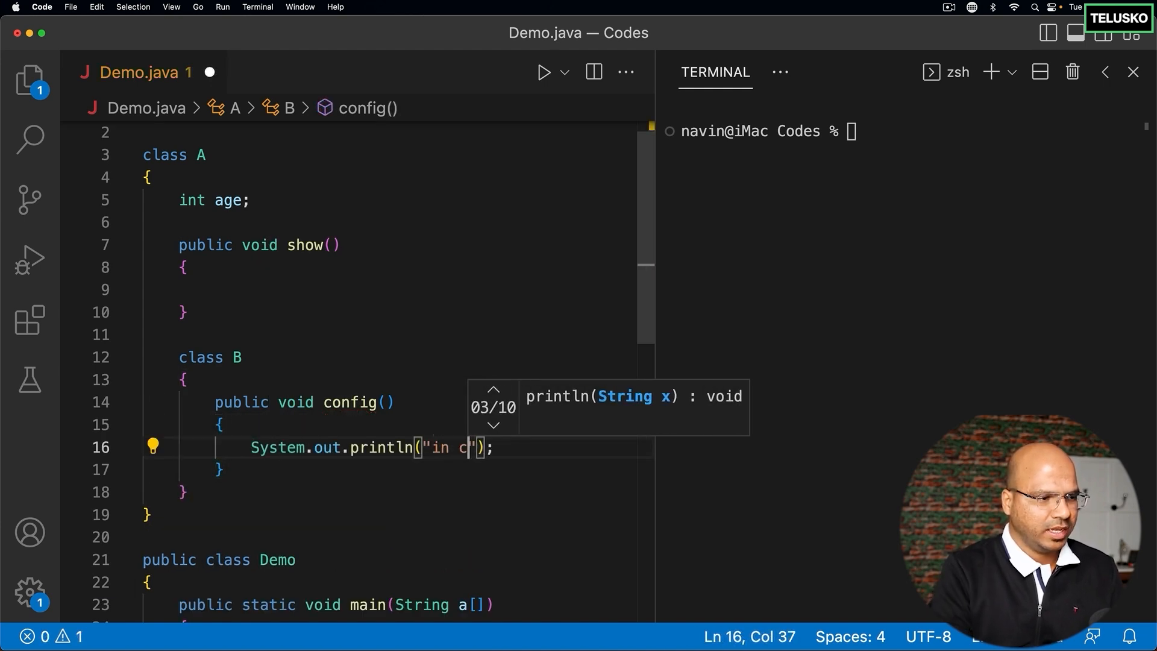
type("onfig")
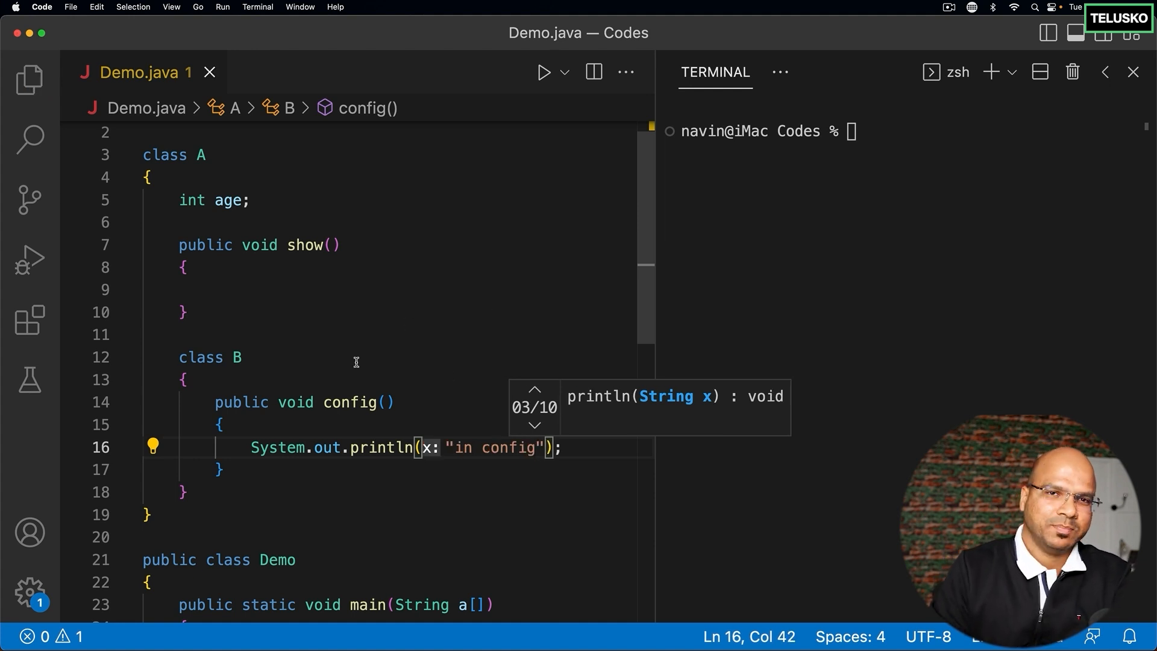
left_click(205, 154)
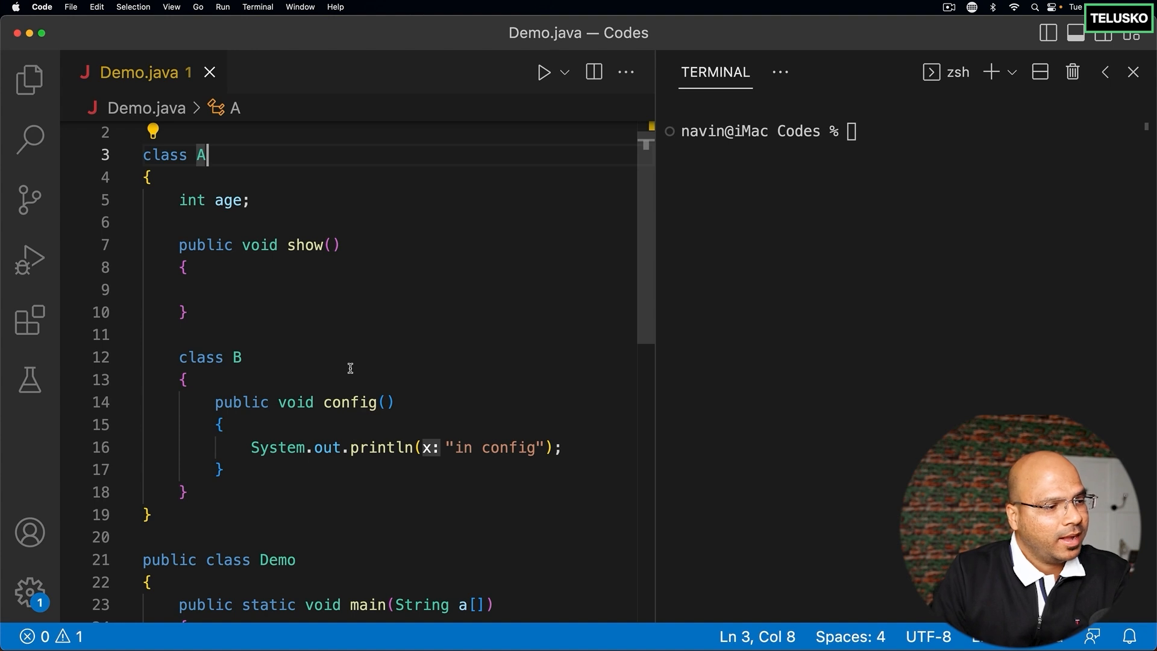
mouse_move(530, 358)
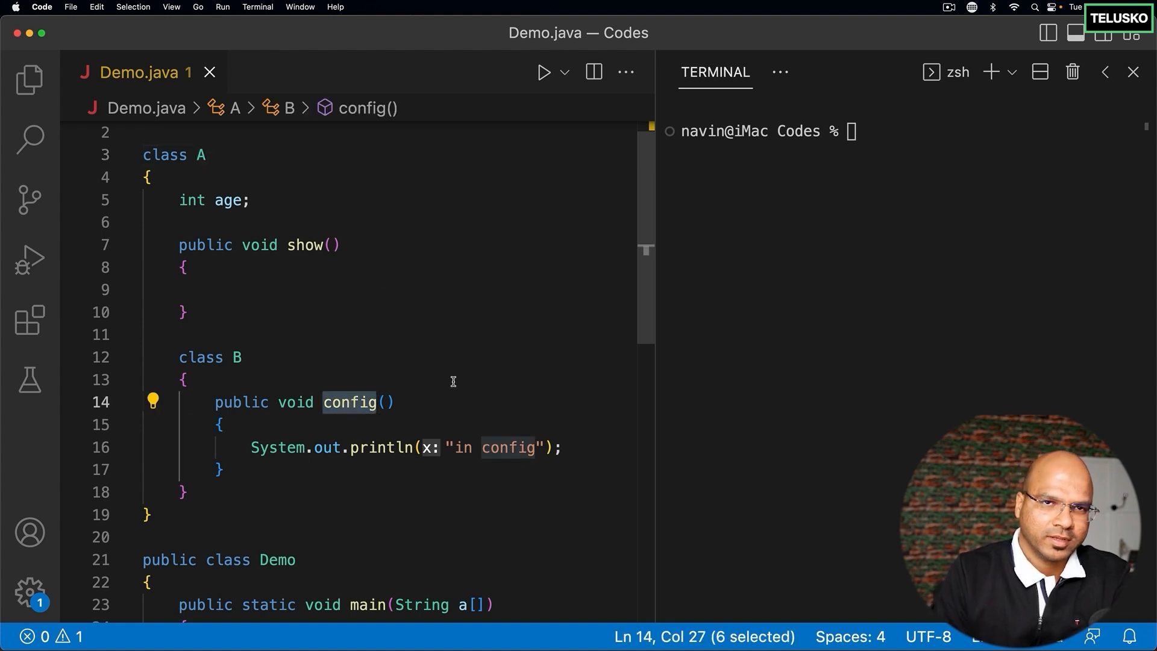
left_click(185, 289)
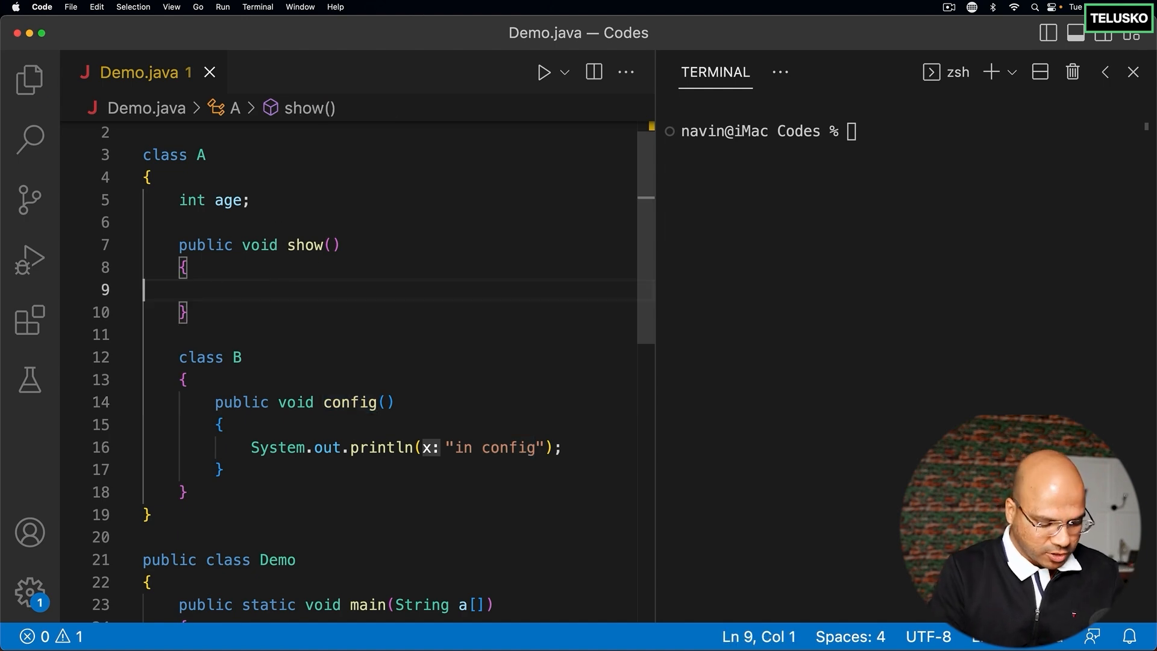
- Make show() print "in show" and add 'A obj = new A();' in main
type("sout")
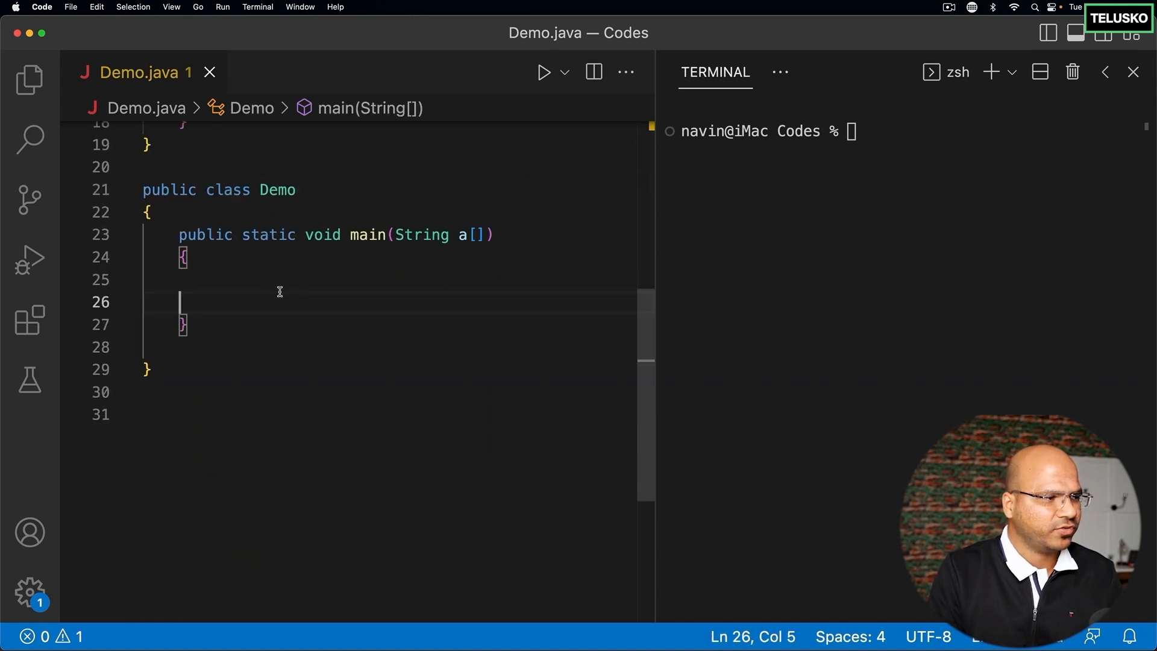
type("A obj = new A")
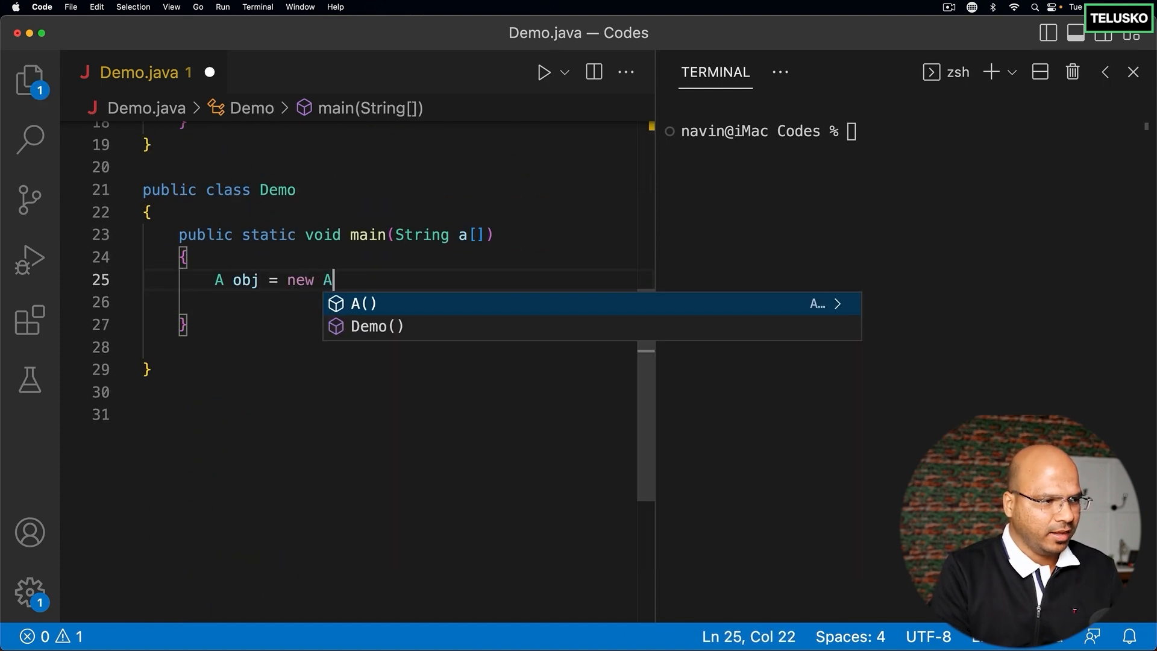
key("enter")
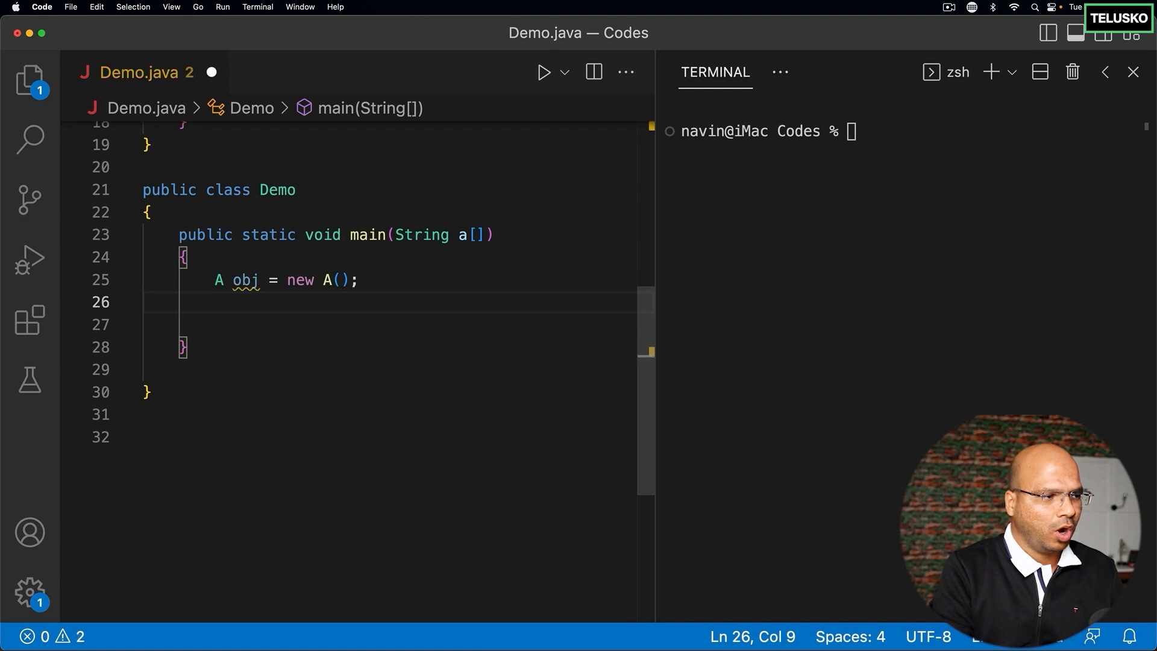
- Call obj.show() in main and run 'java Demo' in the terminal
type("obj")
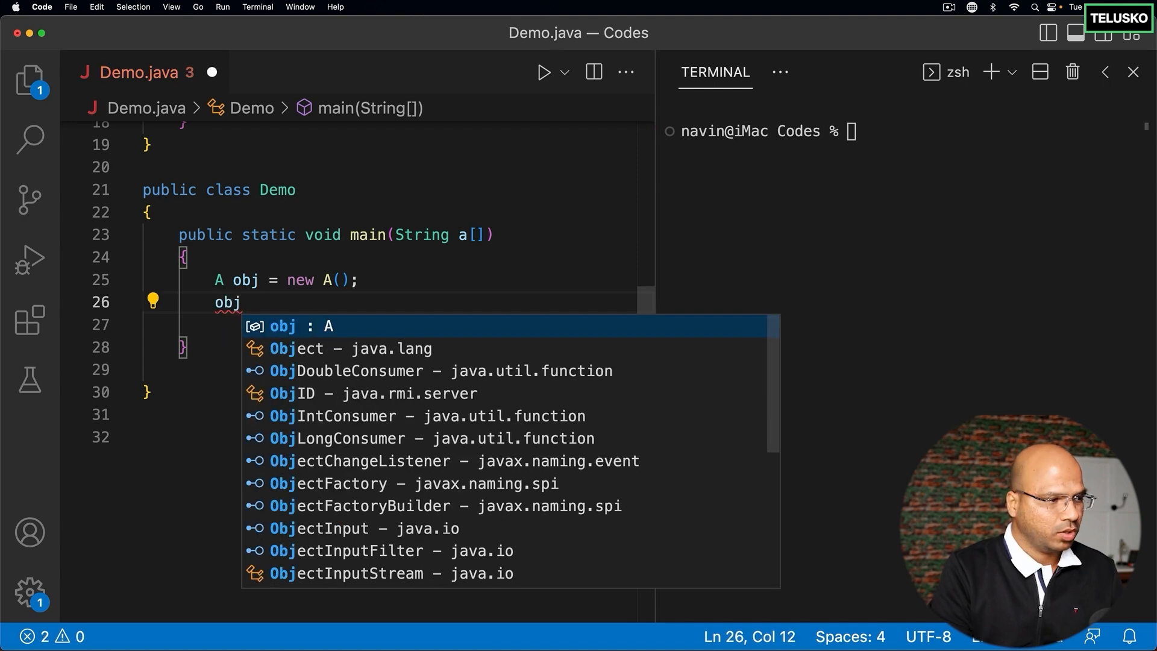
type(".show();")
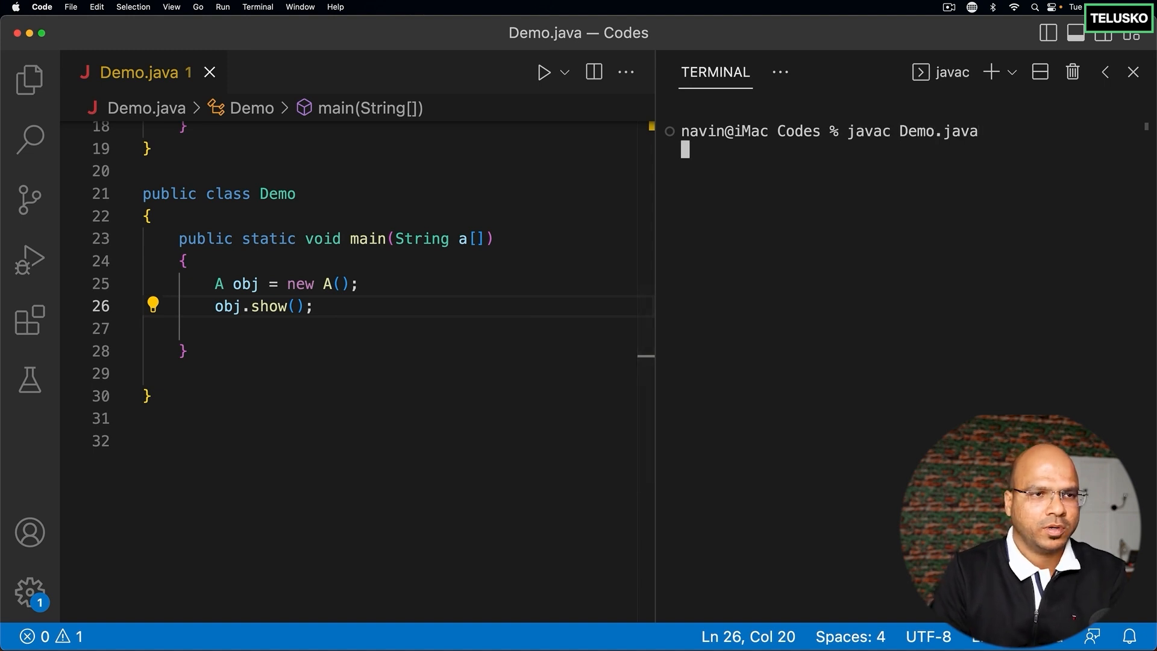
type("java Demo")
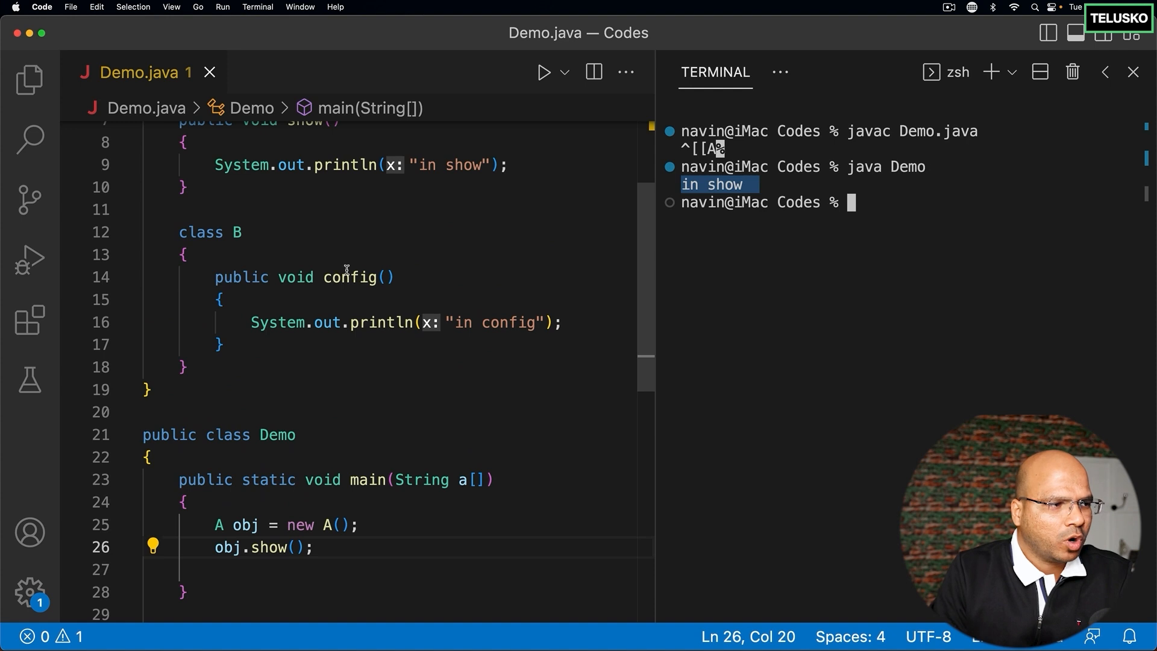
double_click(349, 277)
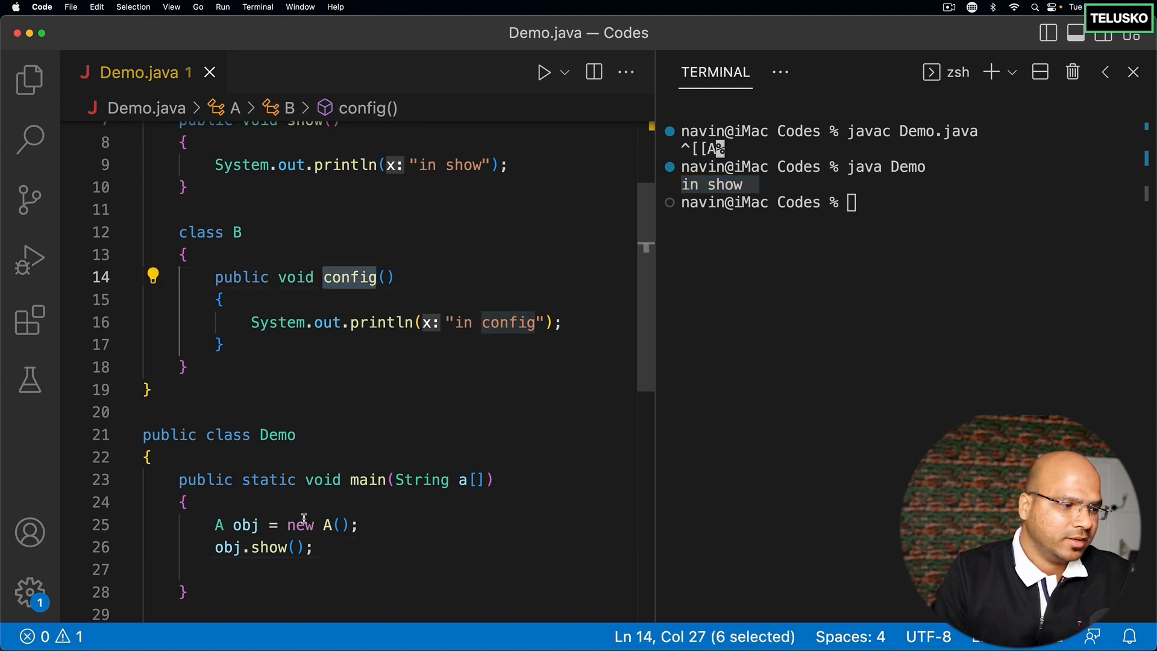
mouse_move(250, 235)
type("B obj1")
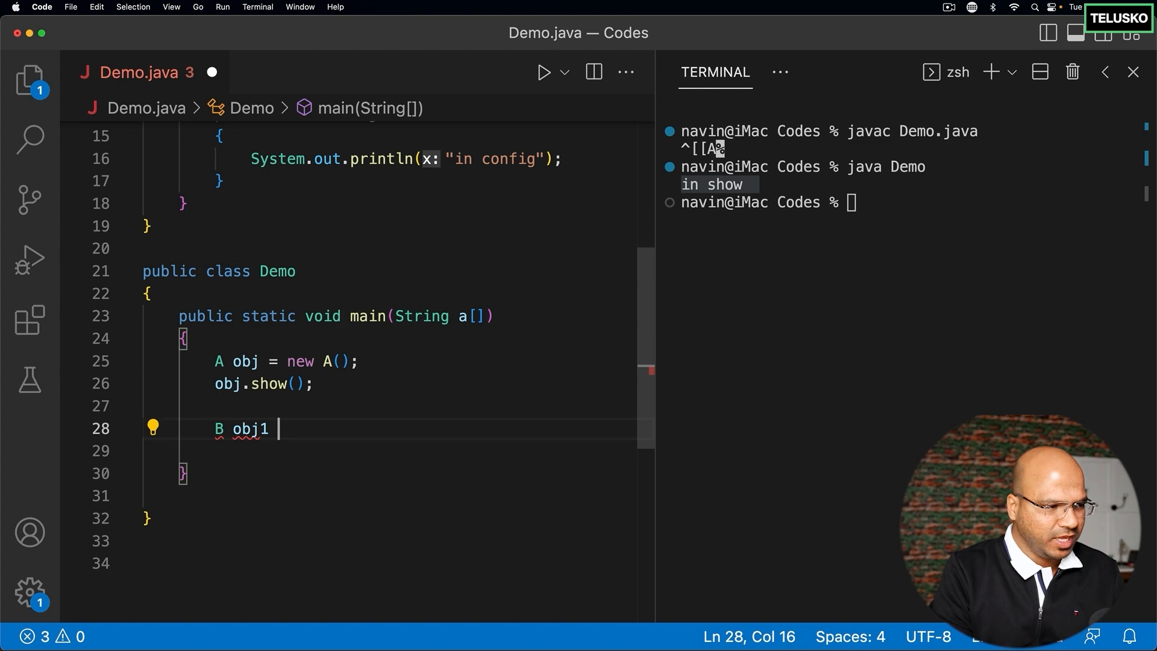
type("= new")
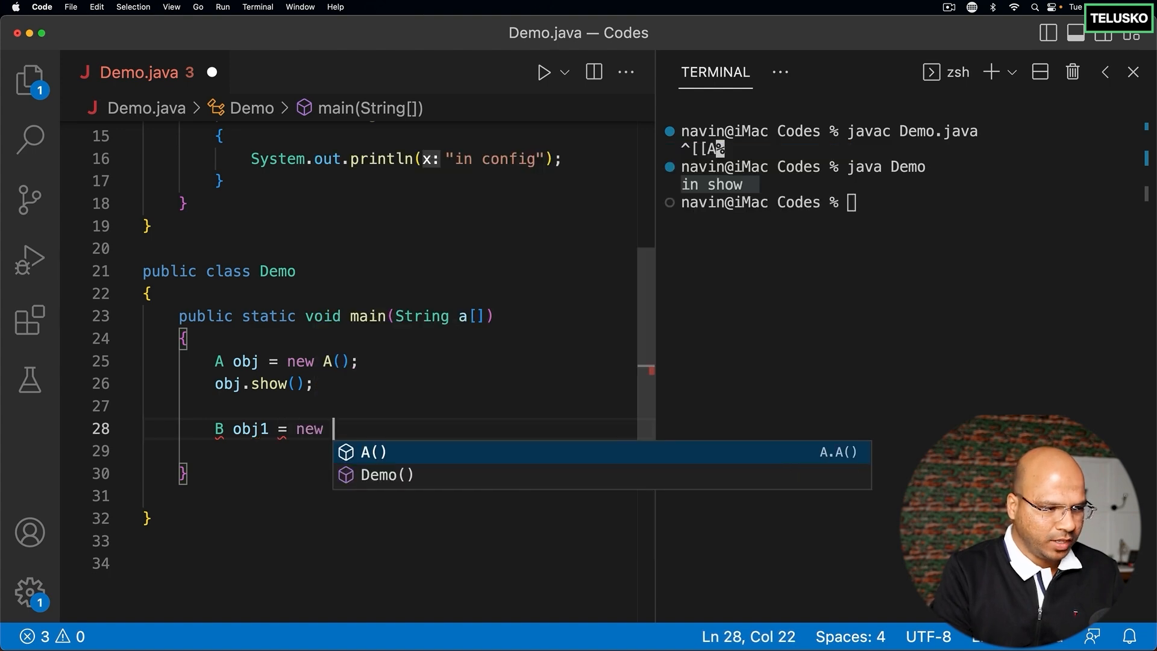
type("B();")
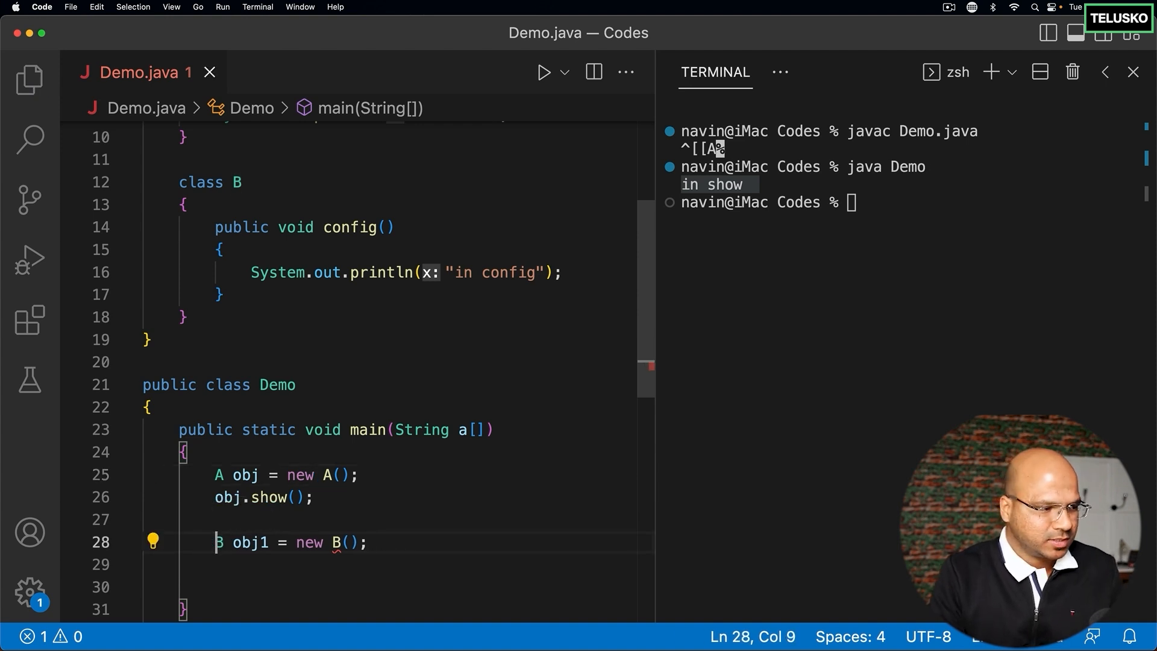
left_click_drag(214, 542, 366, 542)
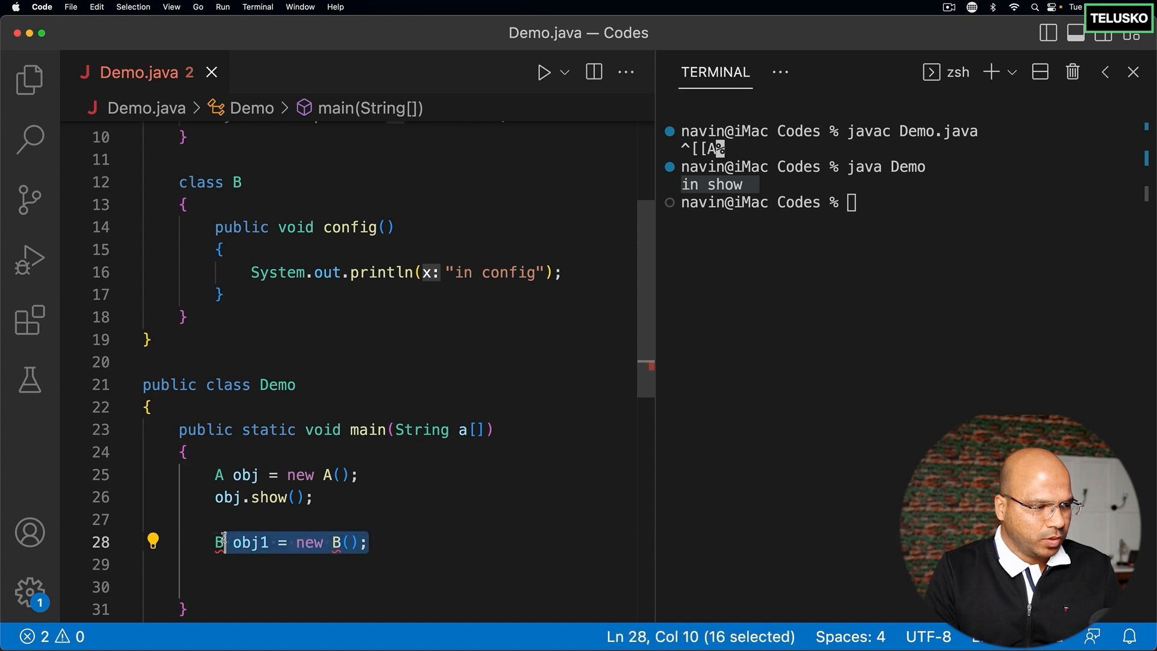
left_click(30, 79)
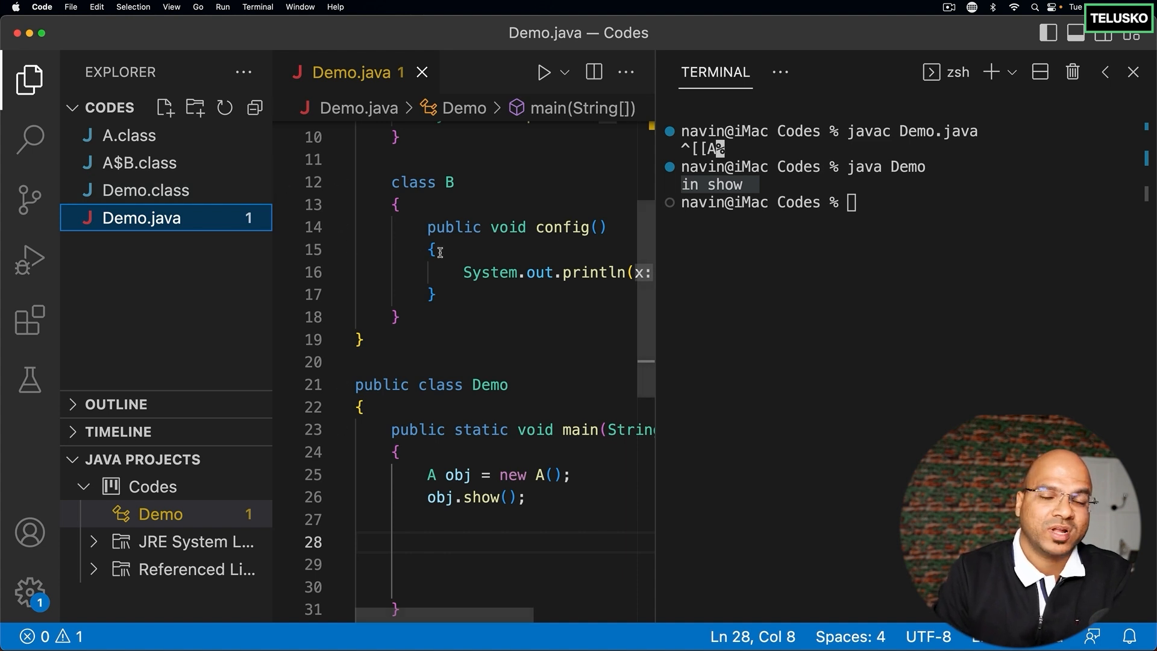
- Close the Explorer sidebar and go to the empty line after obj.show() in main
double_click(488, 385)
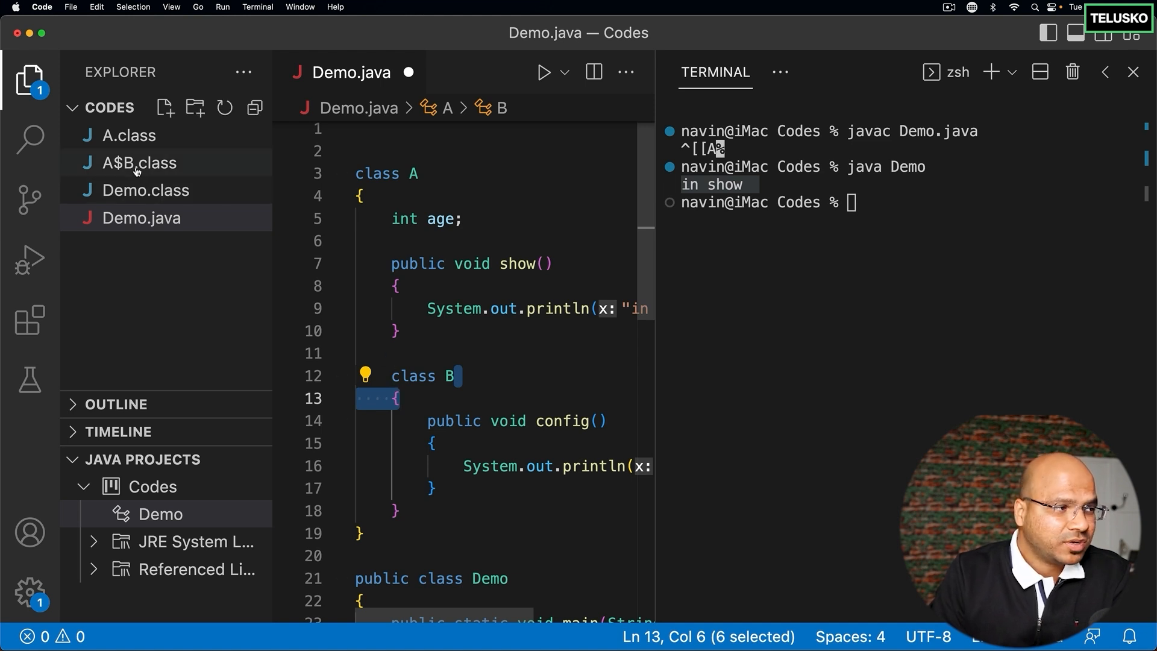
mouse_move(138, 162)
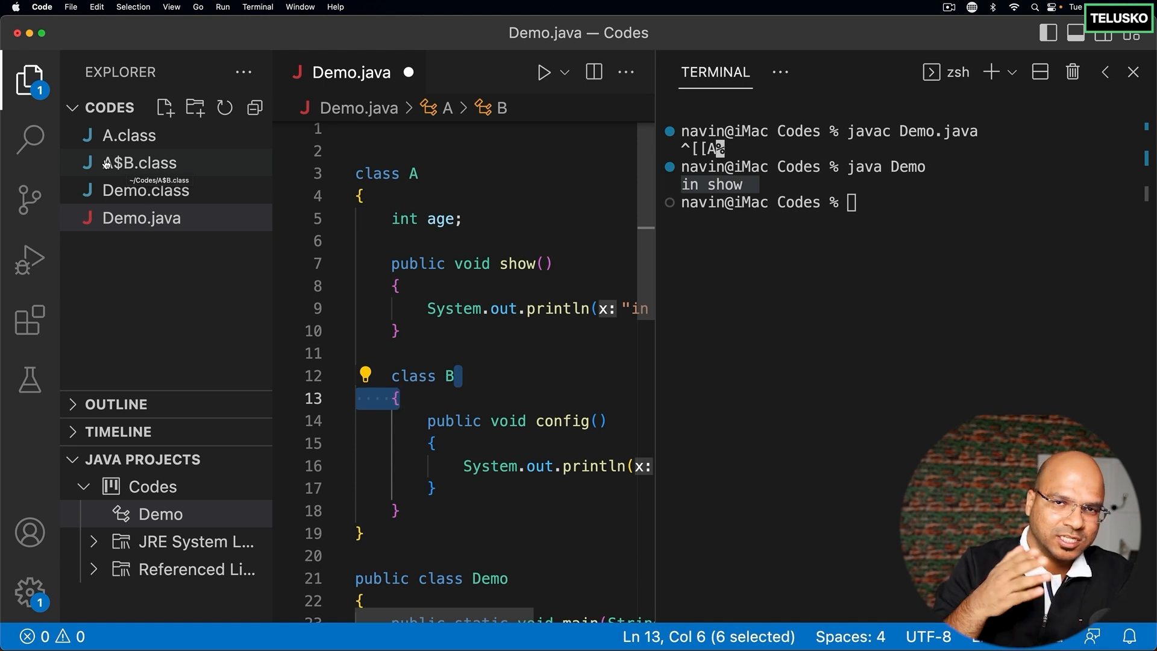
left_click(1047, 33)
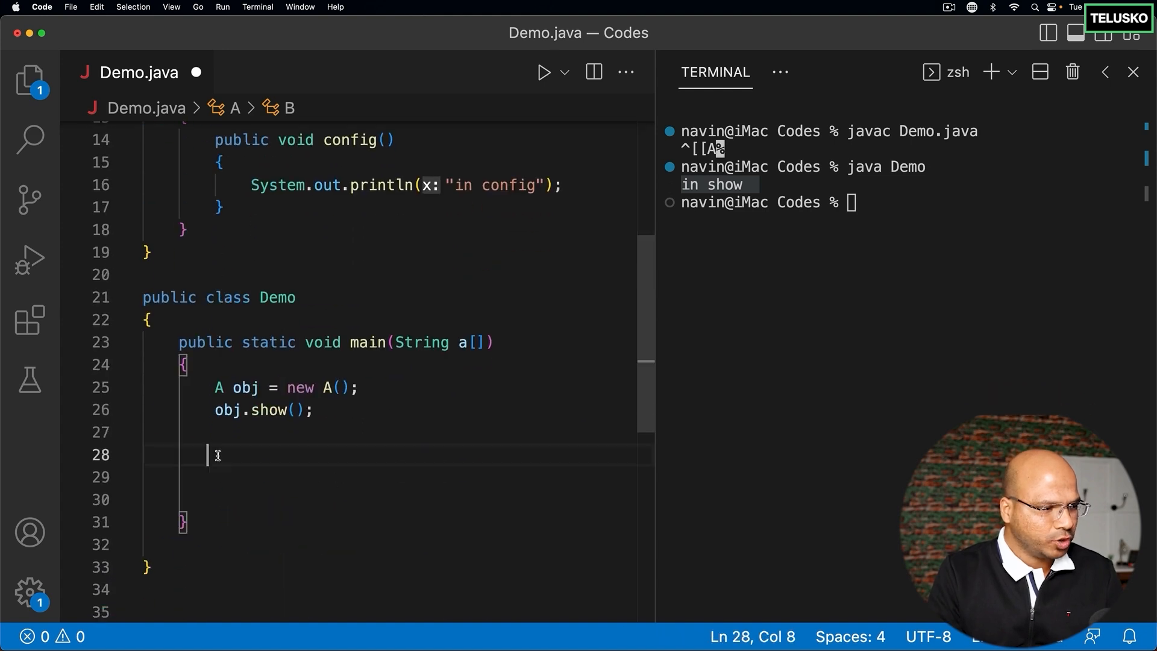
- Declare 'A.B obj1 = obj.new B();' in main, replacing the A. qualifier with obj
type("A")
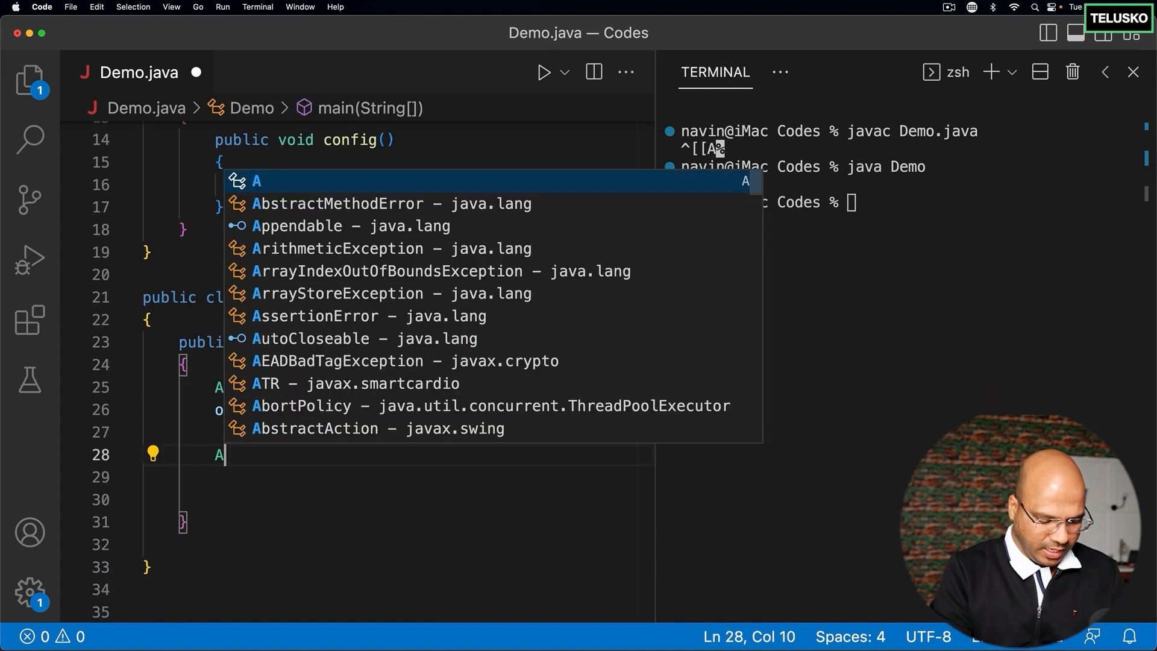
type(".B")
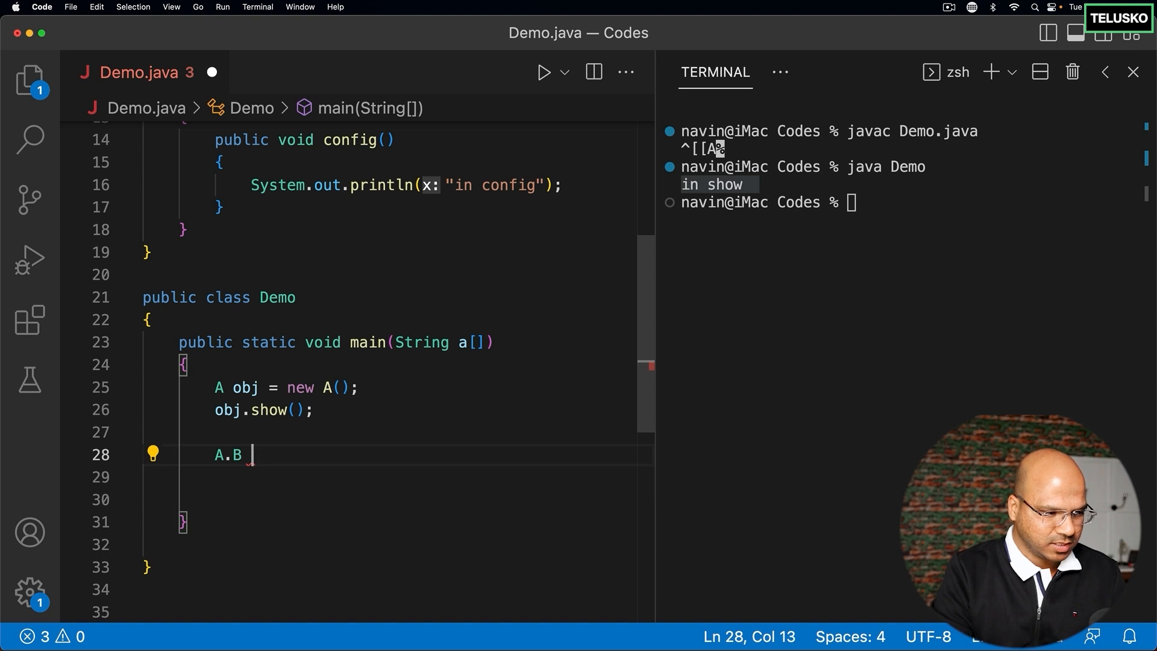
type("obj1;")
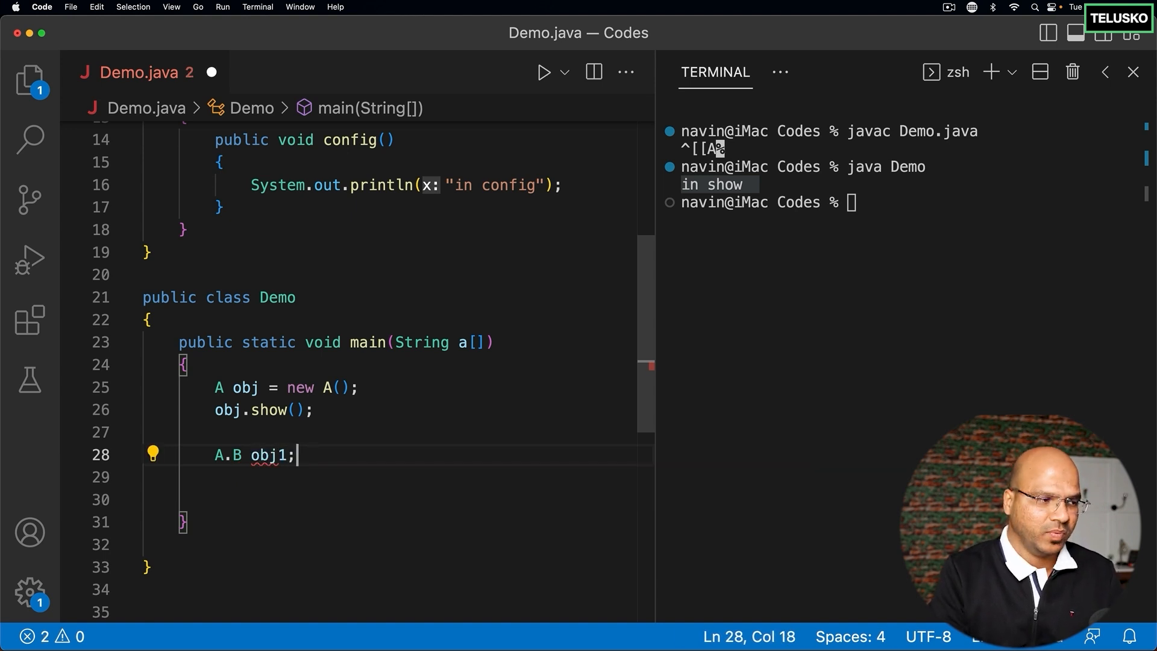
type("= new A.B(")
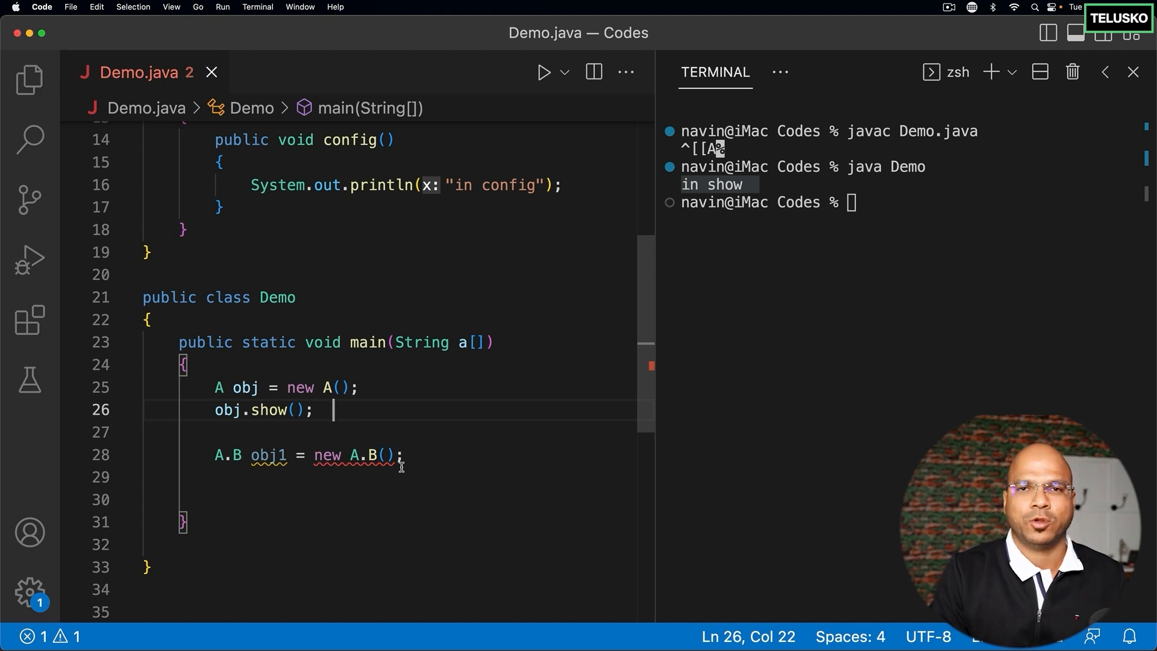
double_click(352, 454)
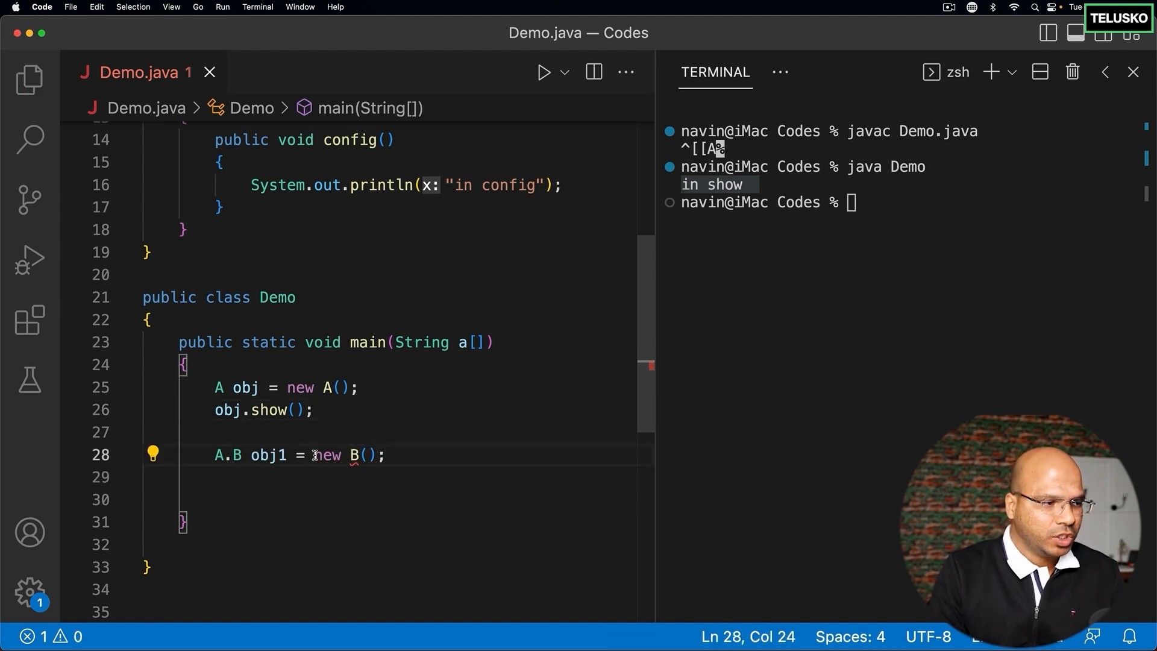
type("obj.")
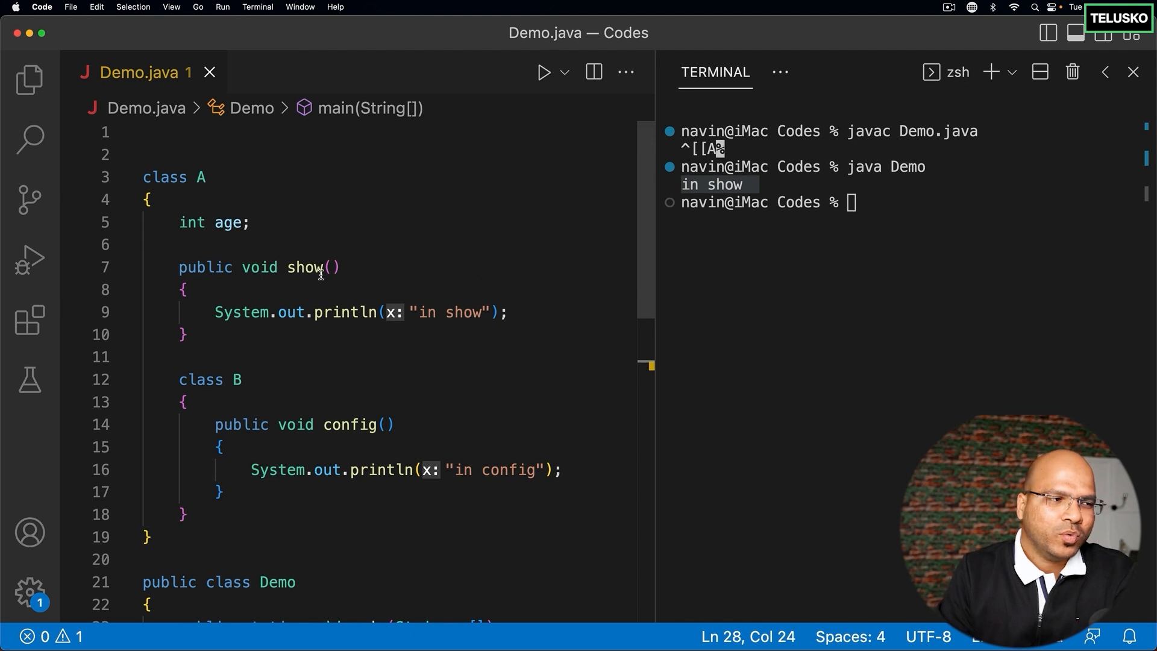
double_click(302, 267)
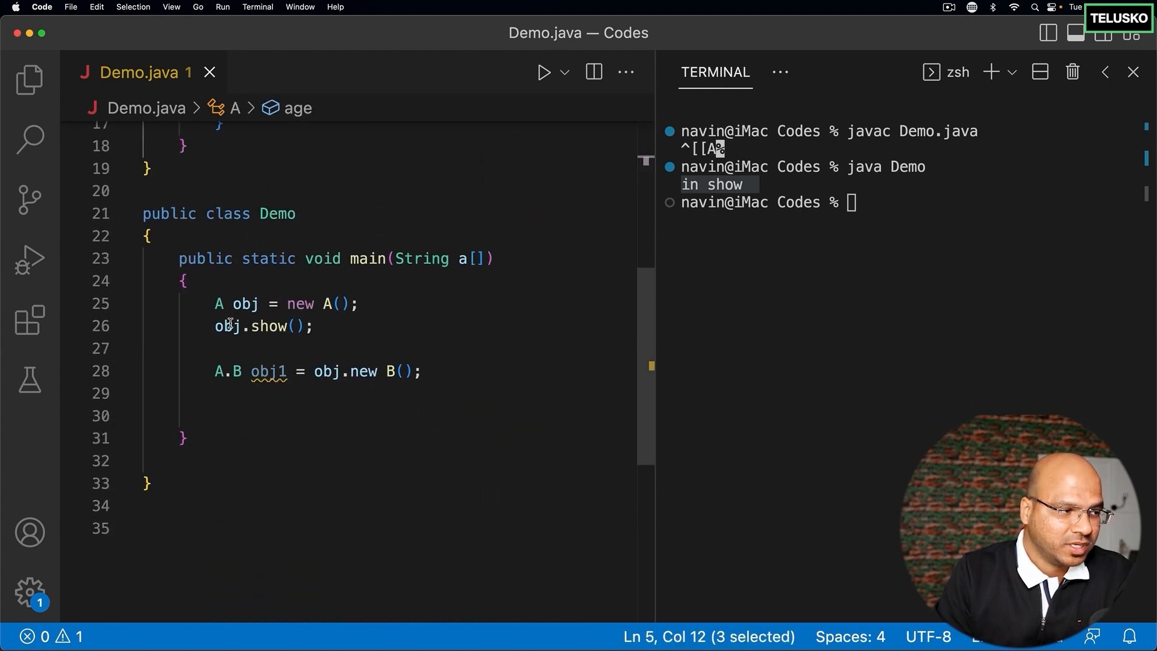
double_click(360, 370)
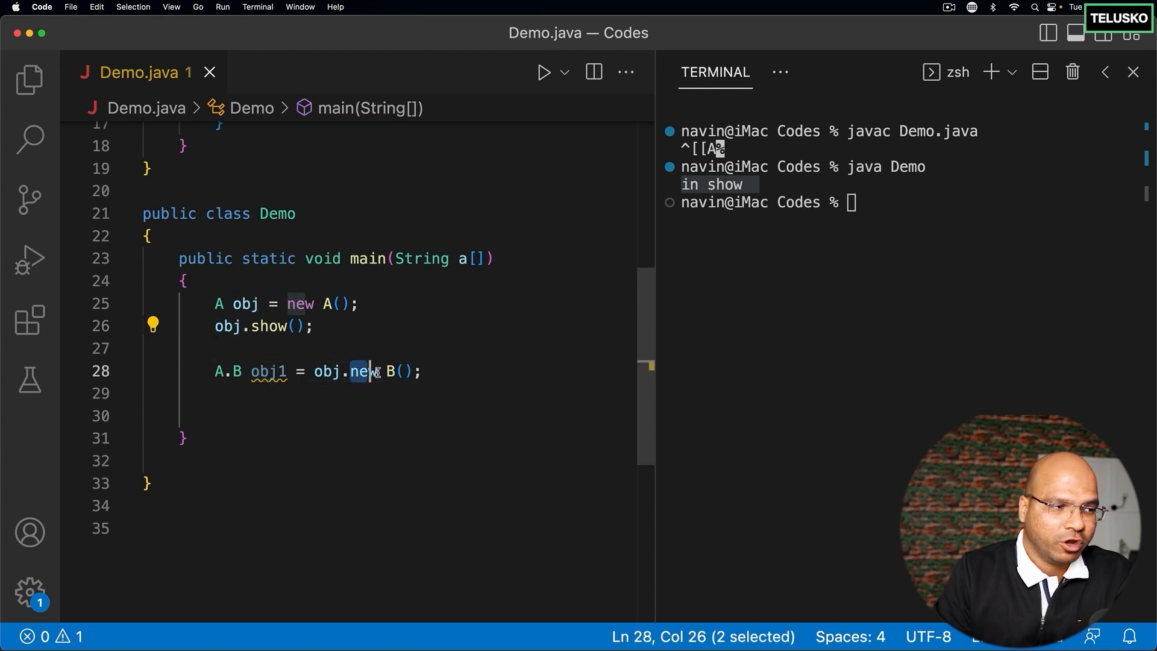
double_click(324, 371)
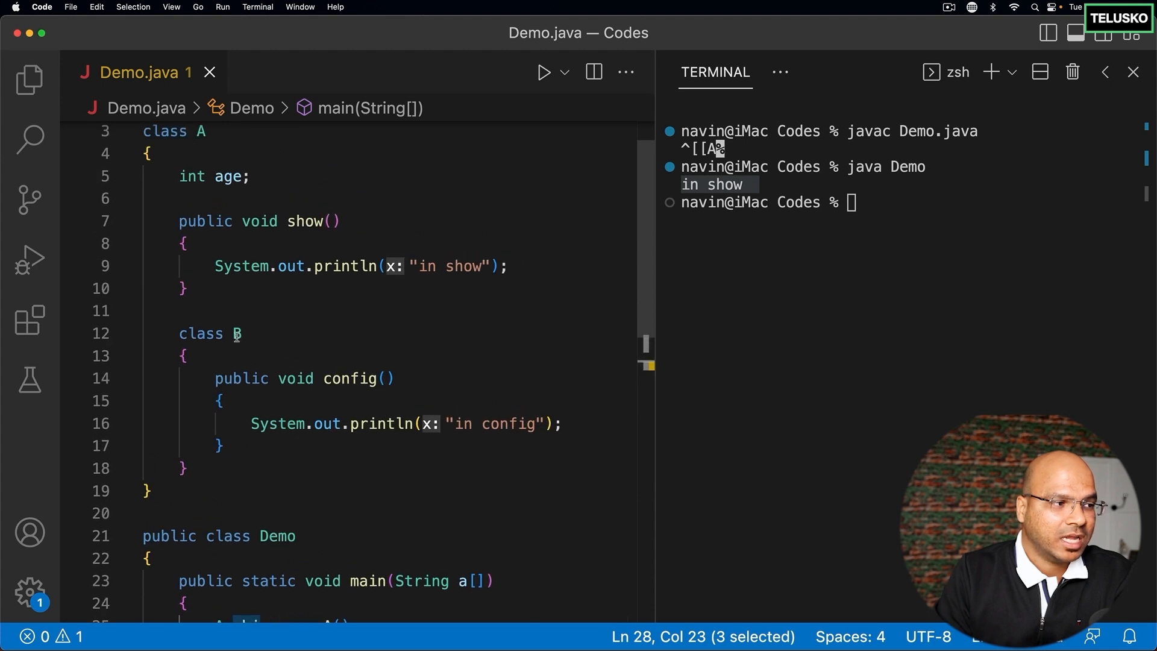
left_click(224, 333)
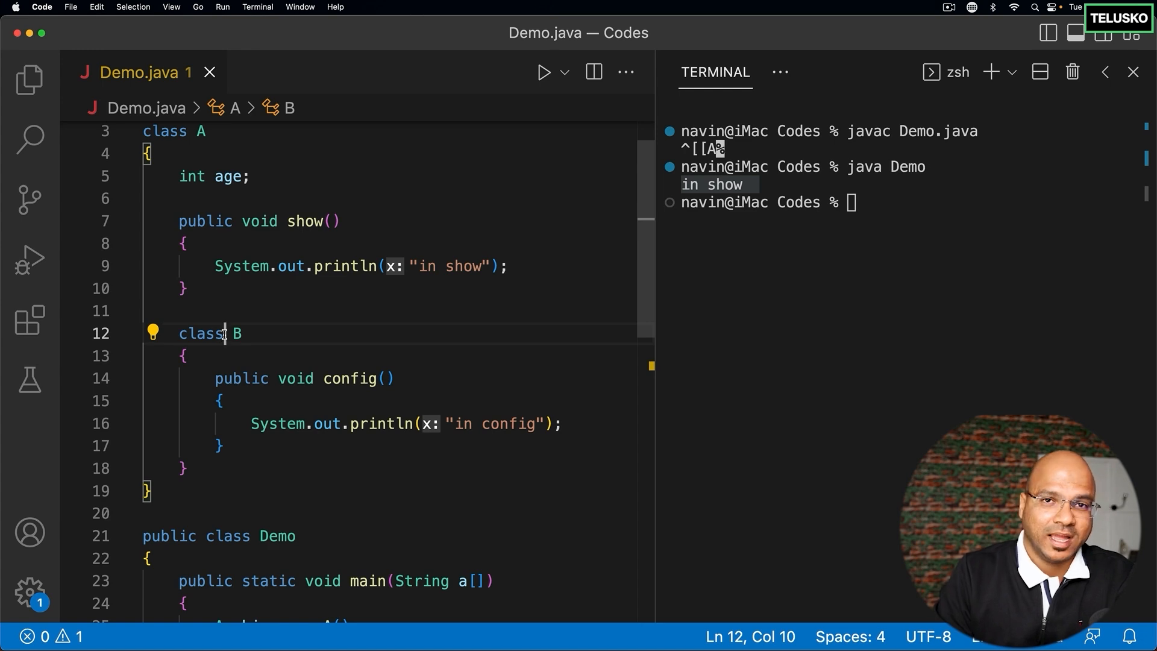
scroll("down", 3)
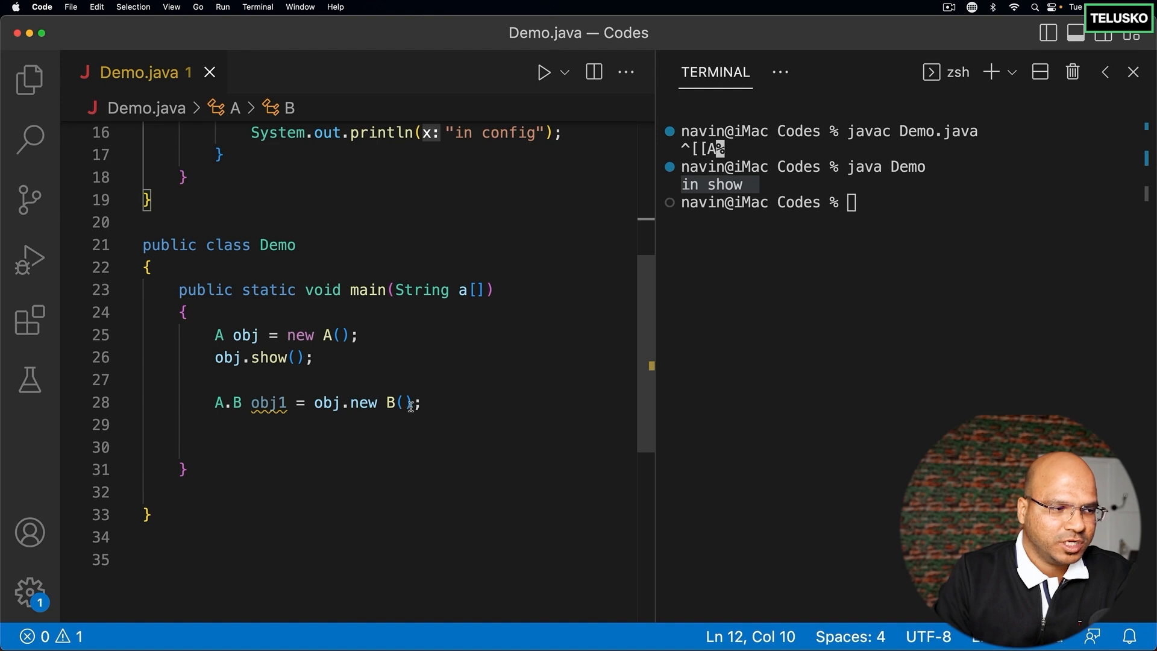
- Begin the obj1.config() call, then highlight A.B and obj on line 28
type("obj1")
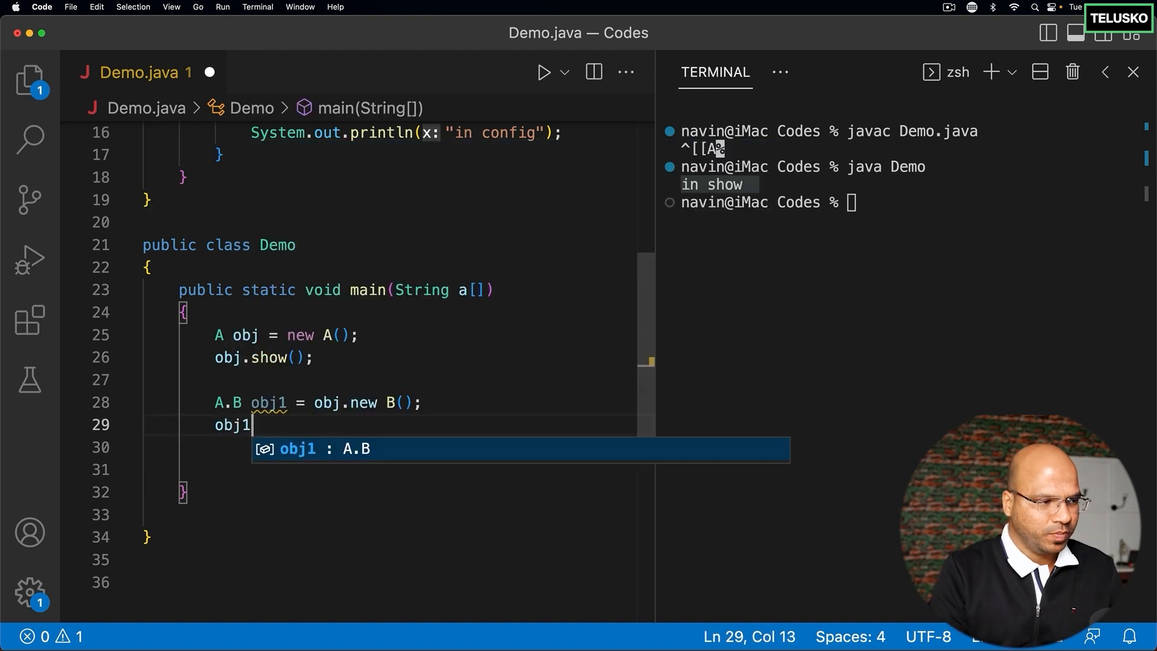
type(".config();")
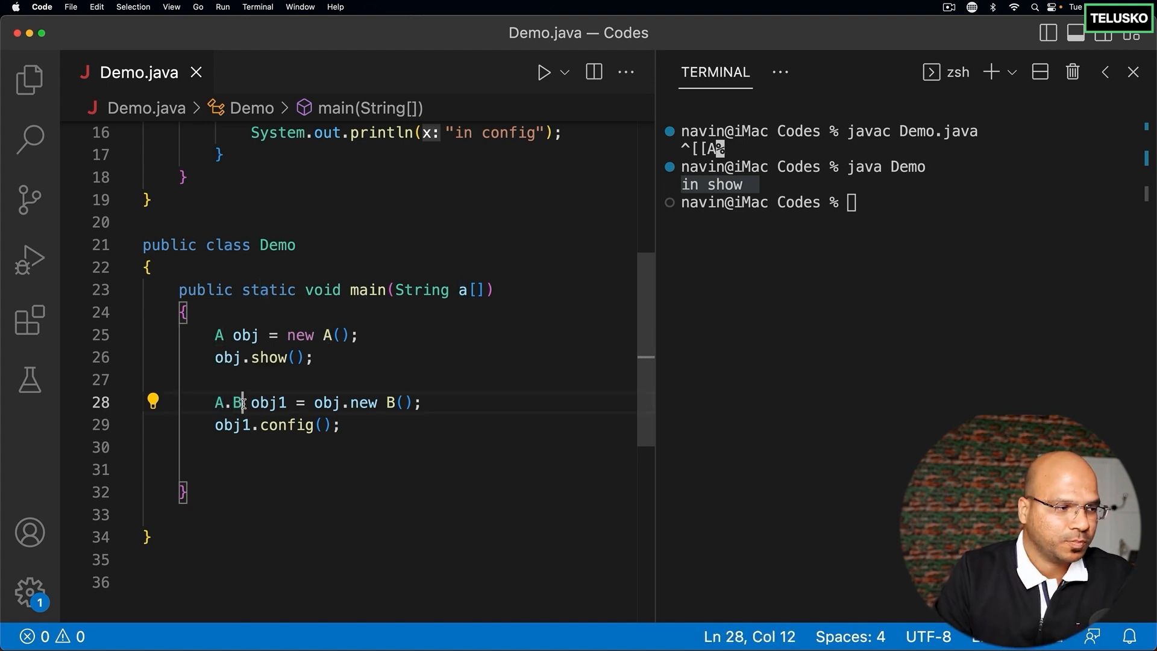
double_click(326, 401)
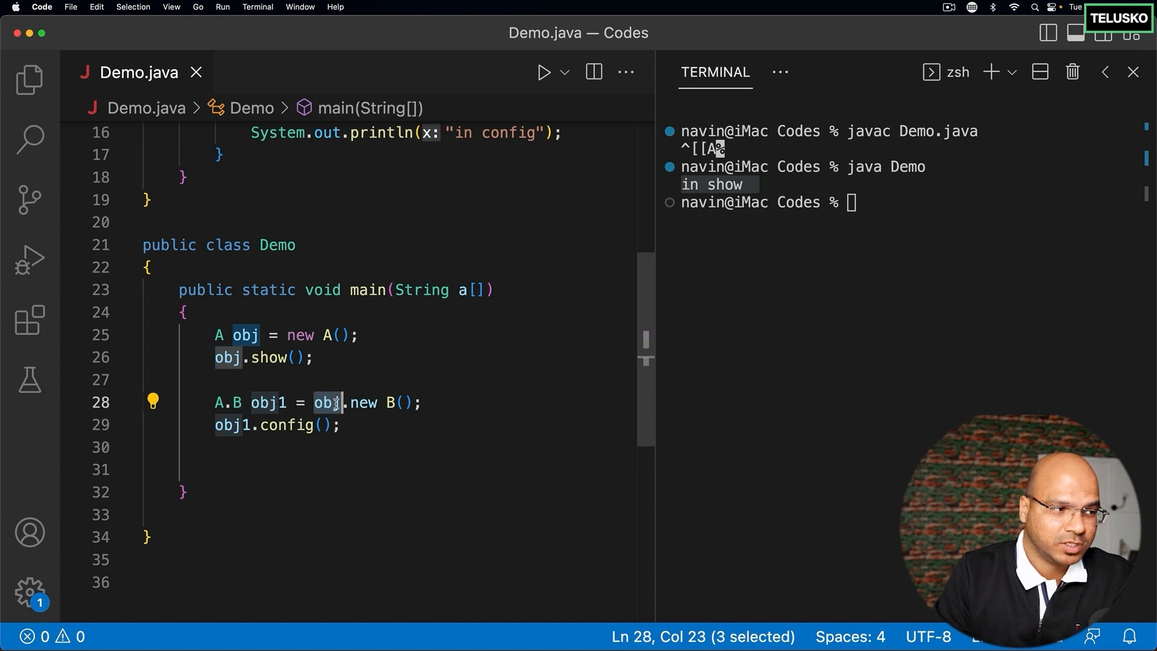
left_click_drag(312, 402, 418, 402)
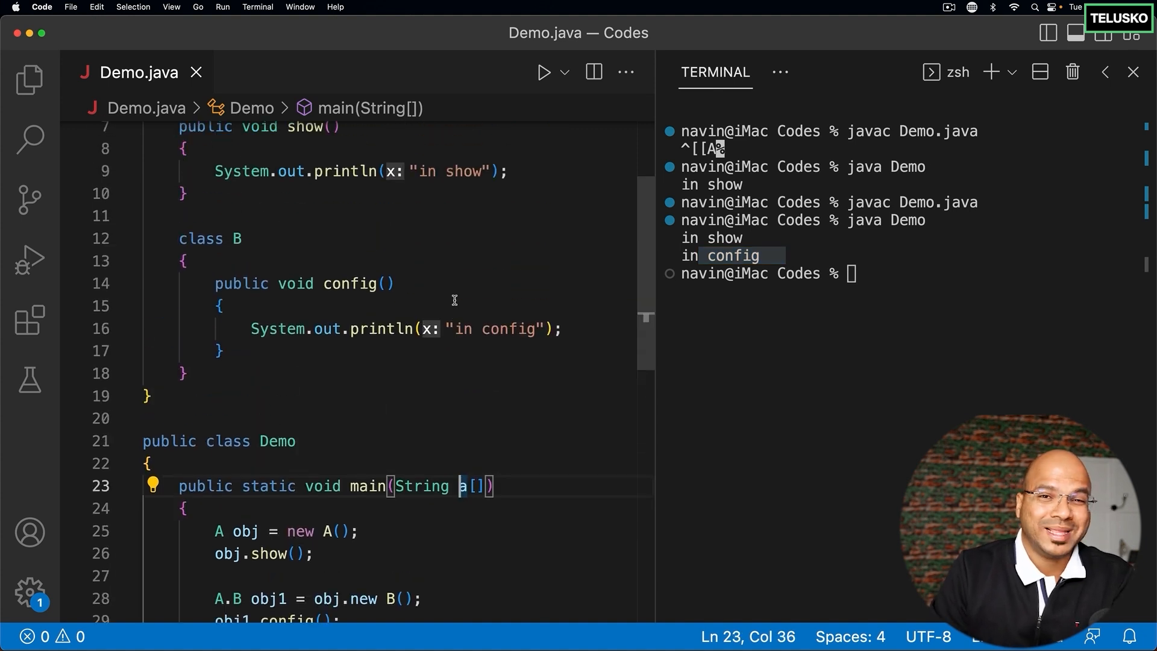
- Declare class B static, change line 28 to new A.B(), and highlight the static keyword
type("s")
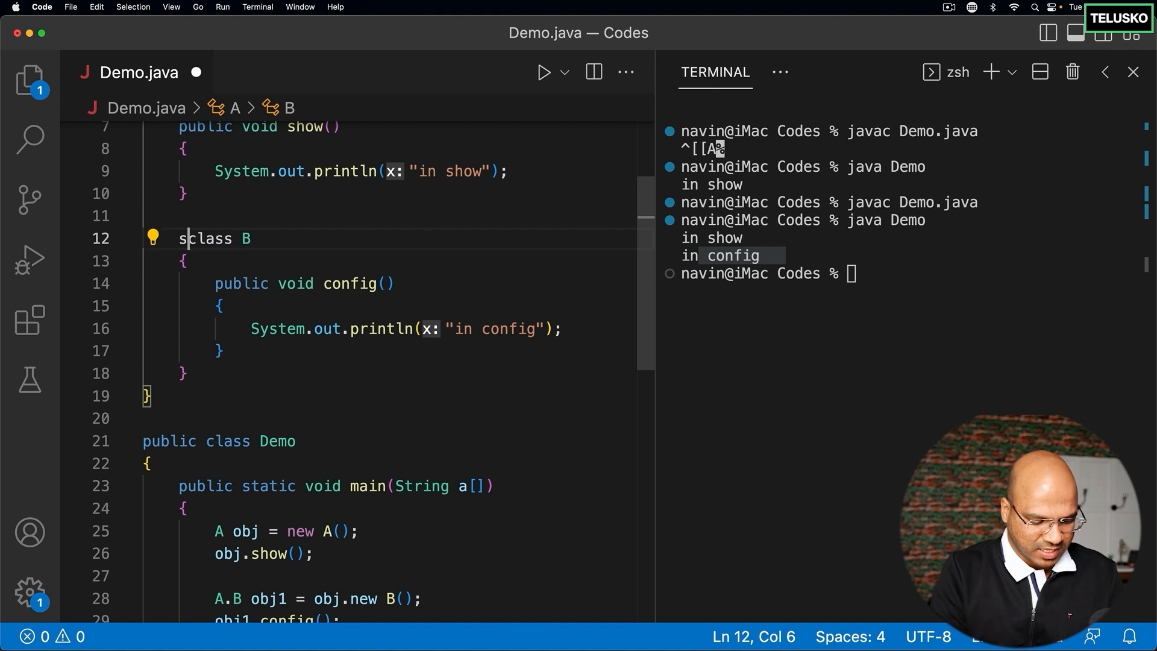
type("tatic")
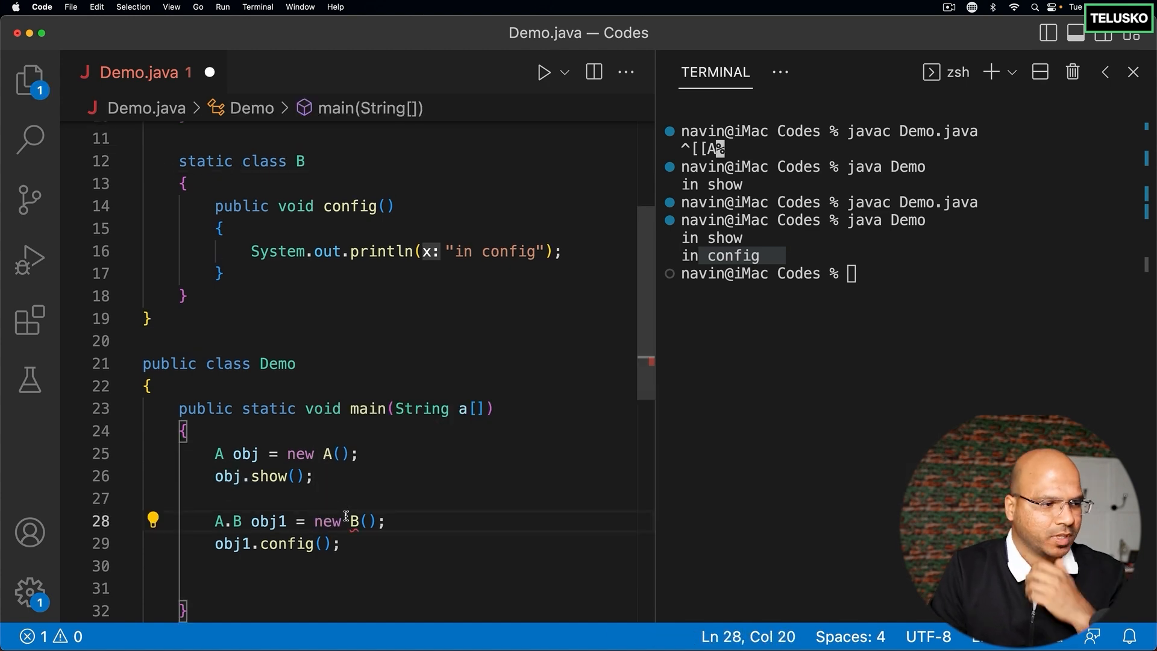
type("A.")
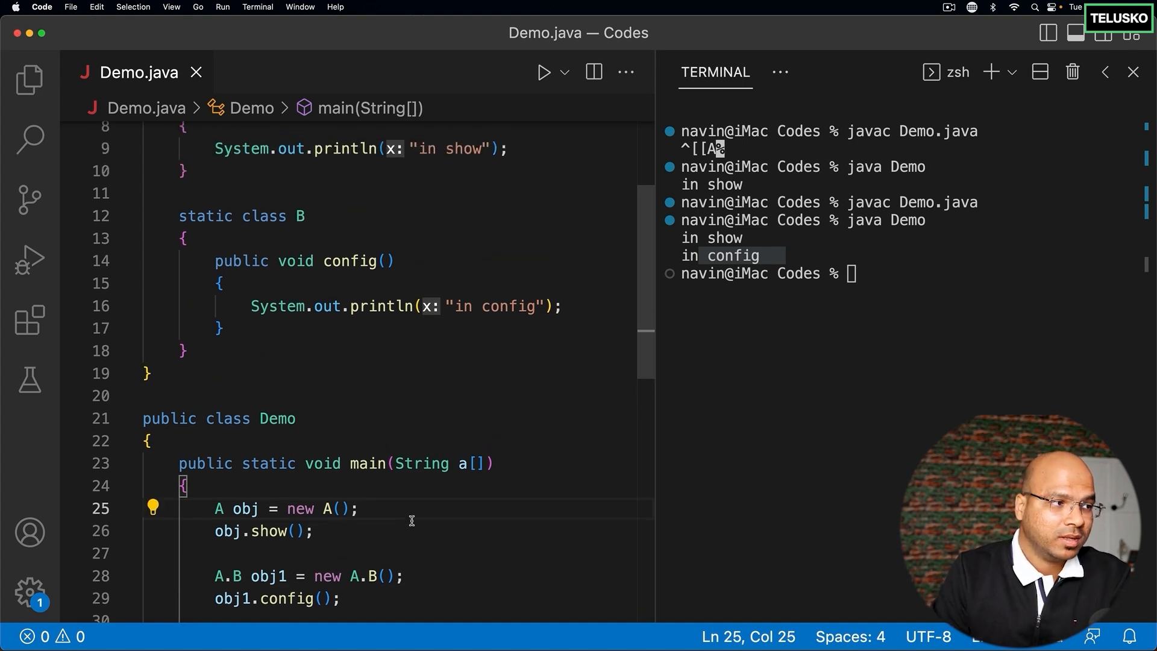
left_click(222, 215)
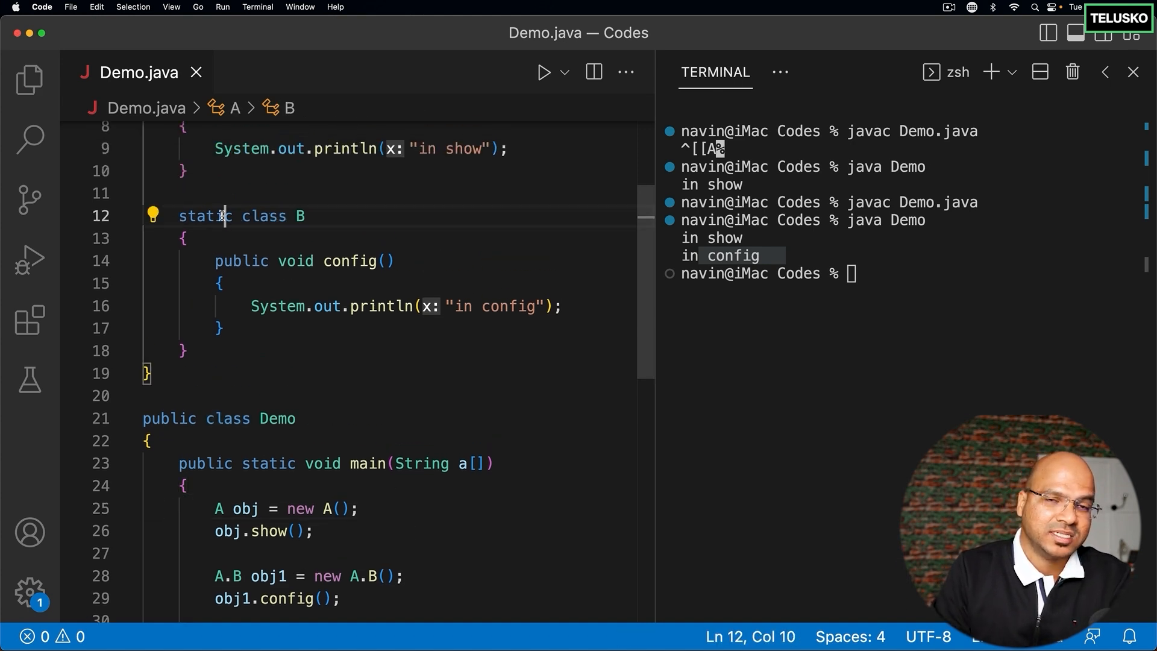
double_click(205, 216)
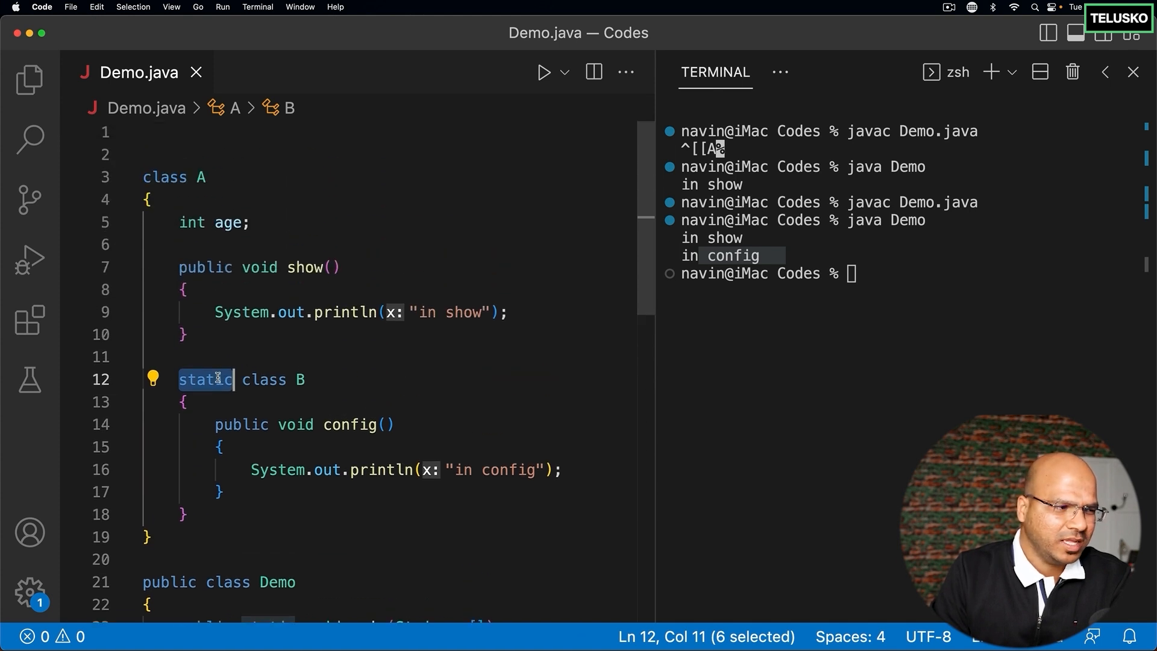
left_click(262, 379)
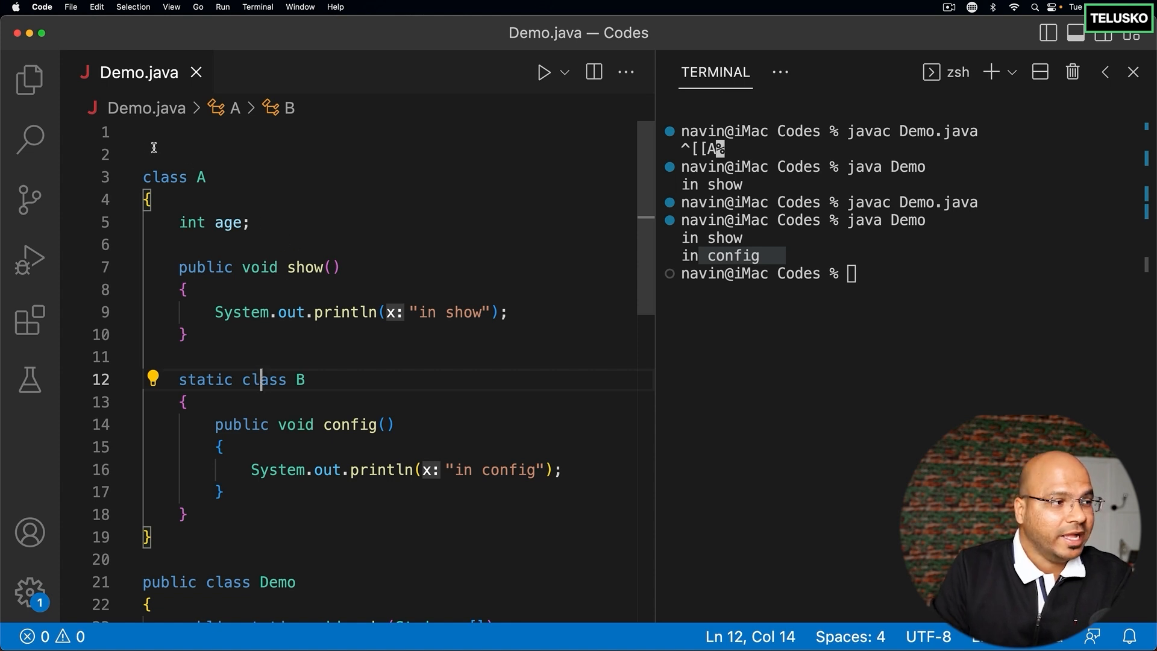
type("st")
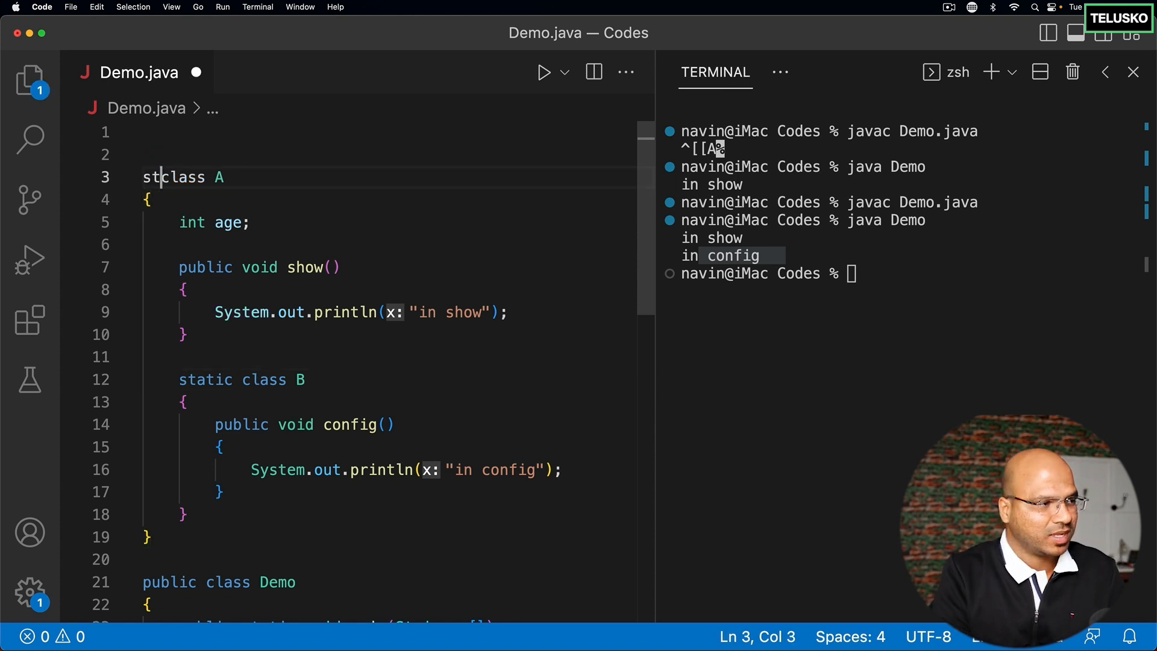
type("atic")
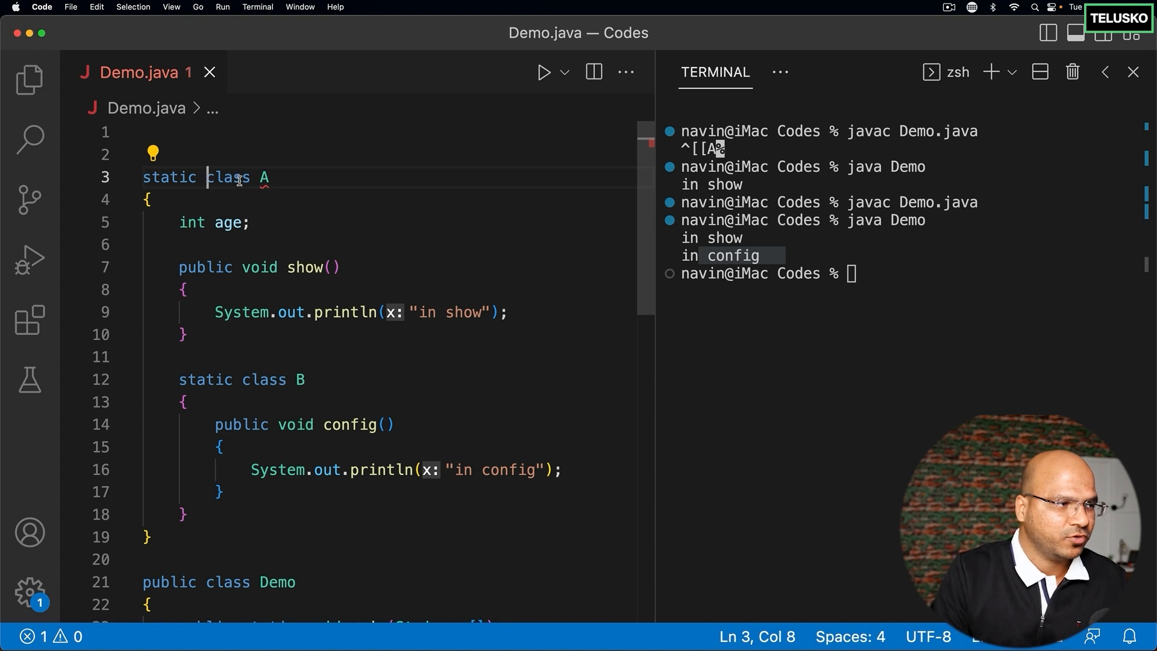
mouse_move(263, 177)
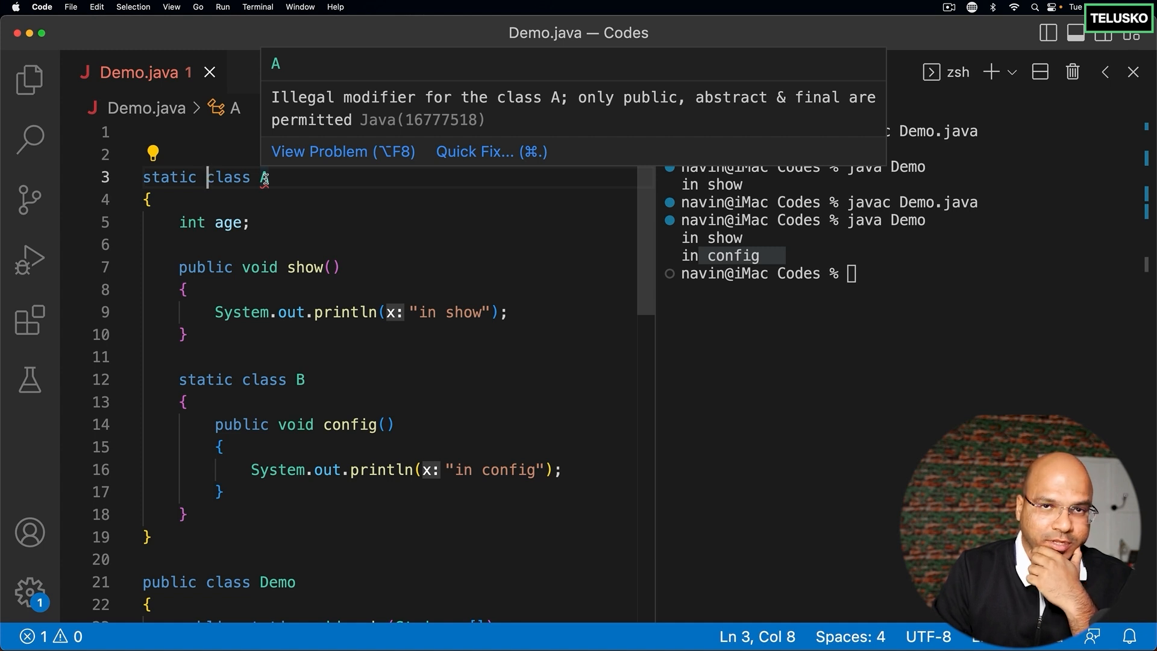
double_click(169, 177)
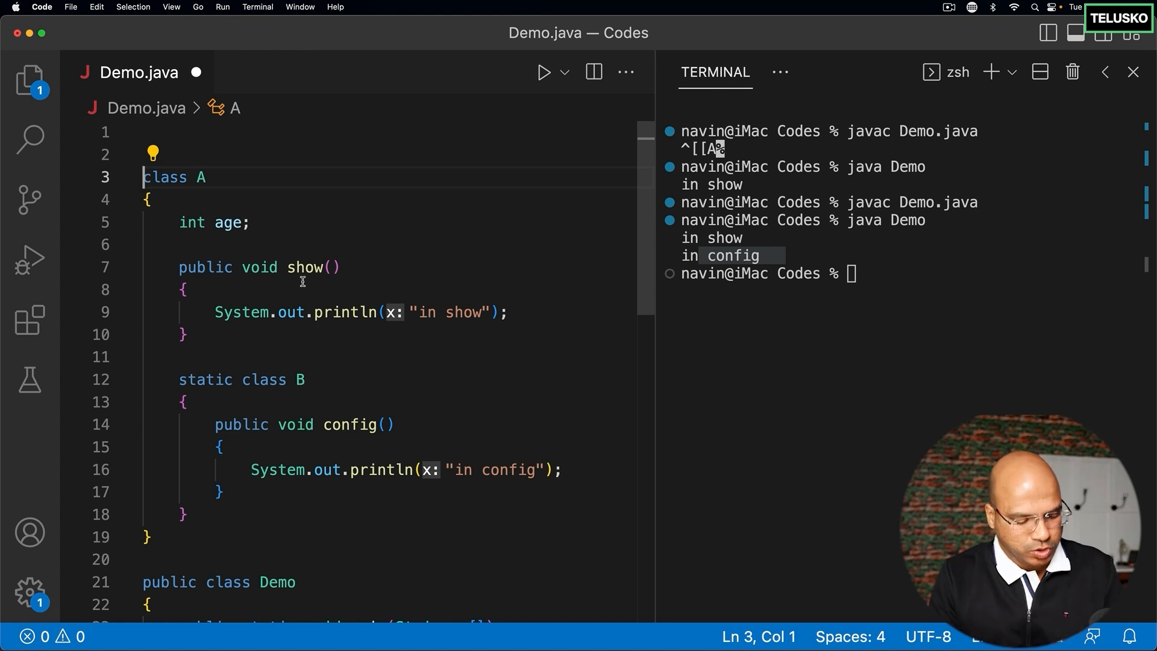
left_click(214, 379)
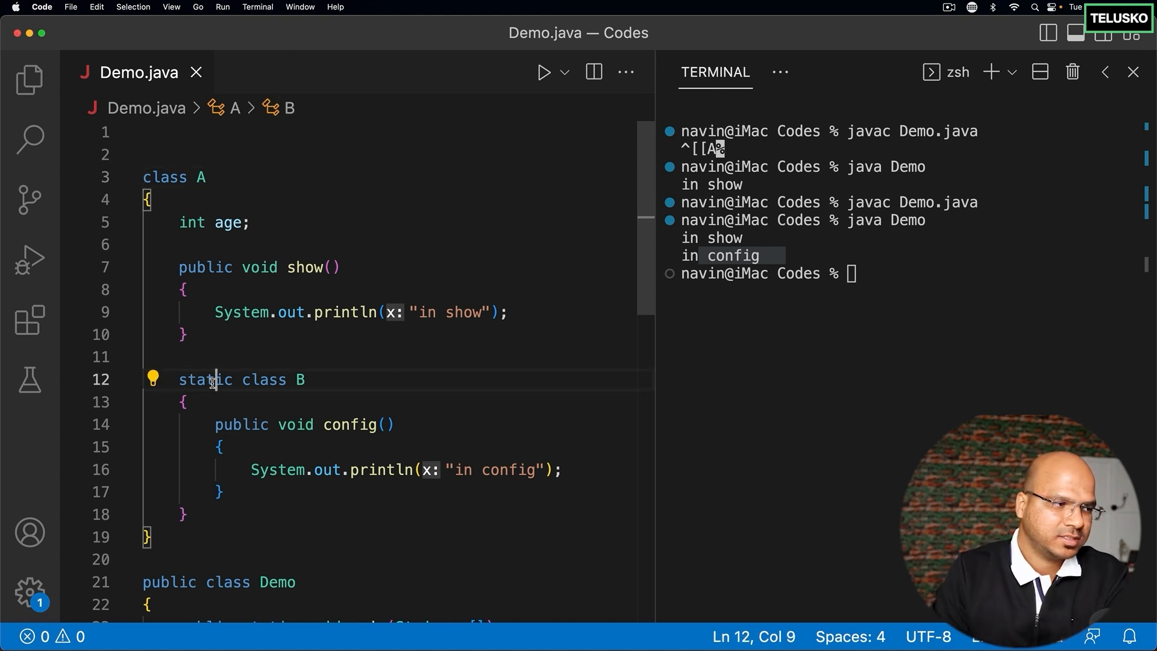